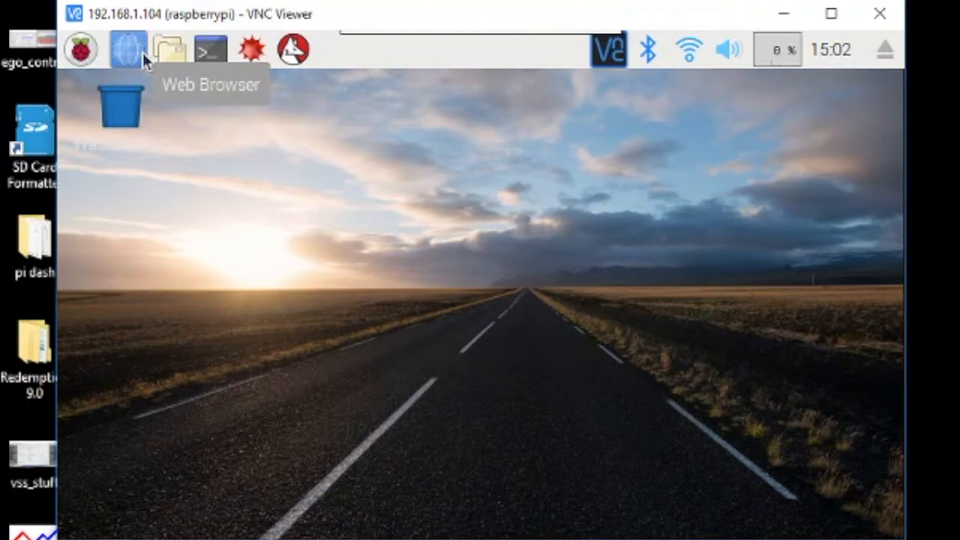
mouse_move(168, 51)
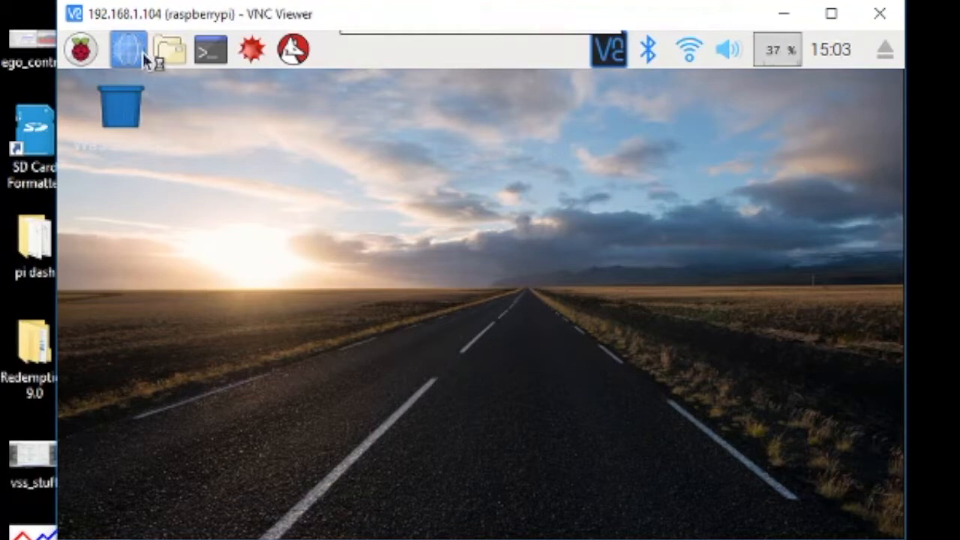
left_click(128, 49)
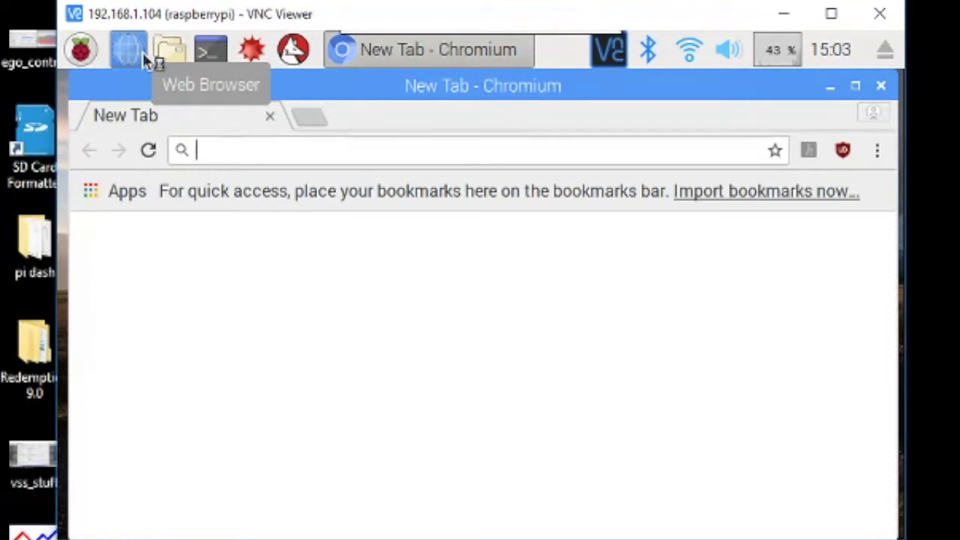
type("wwww")
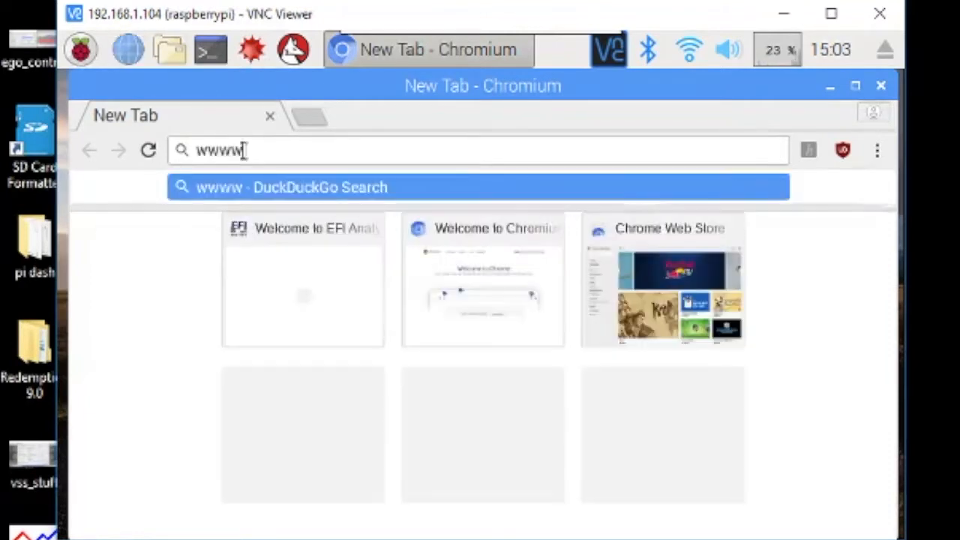
type("www.tunerstudio.com")
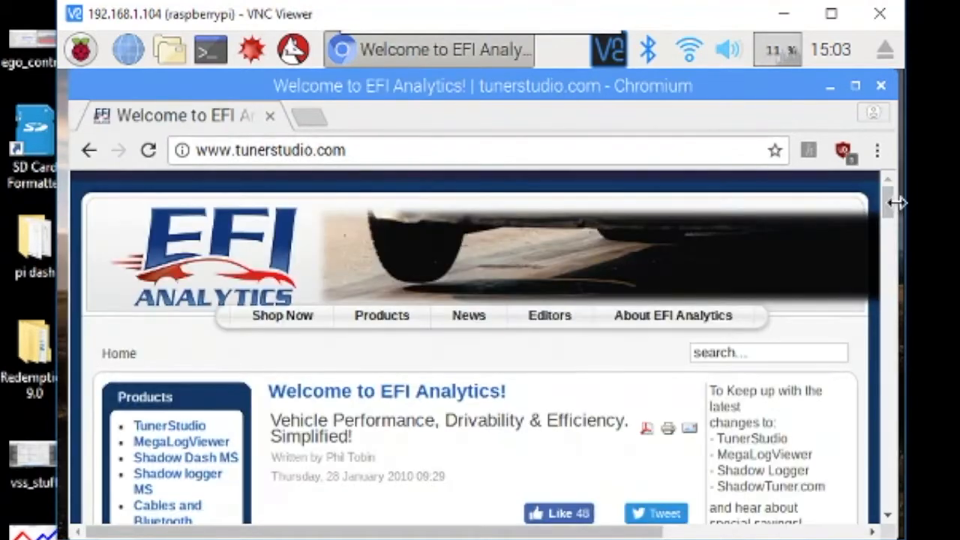
scroll("down", 3)
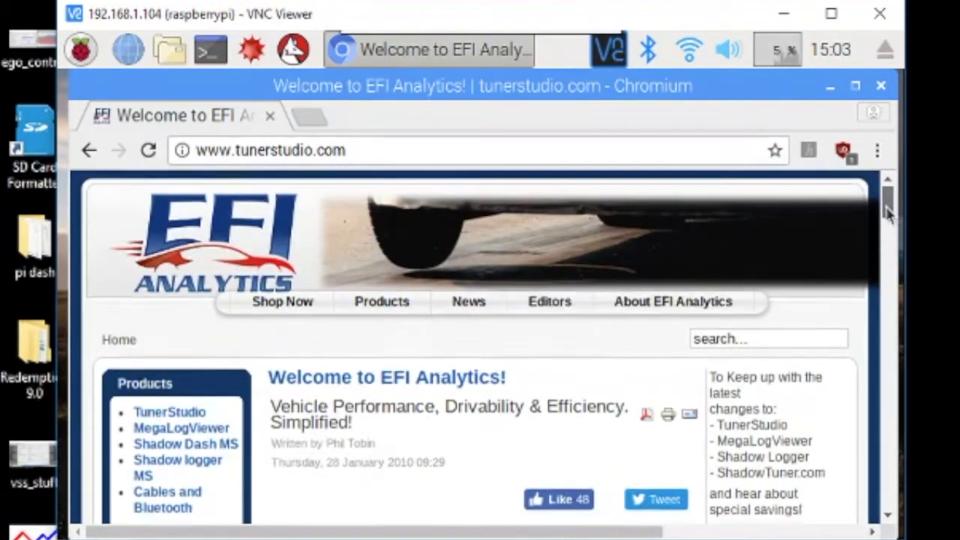
scroll("down", 3)
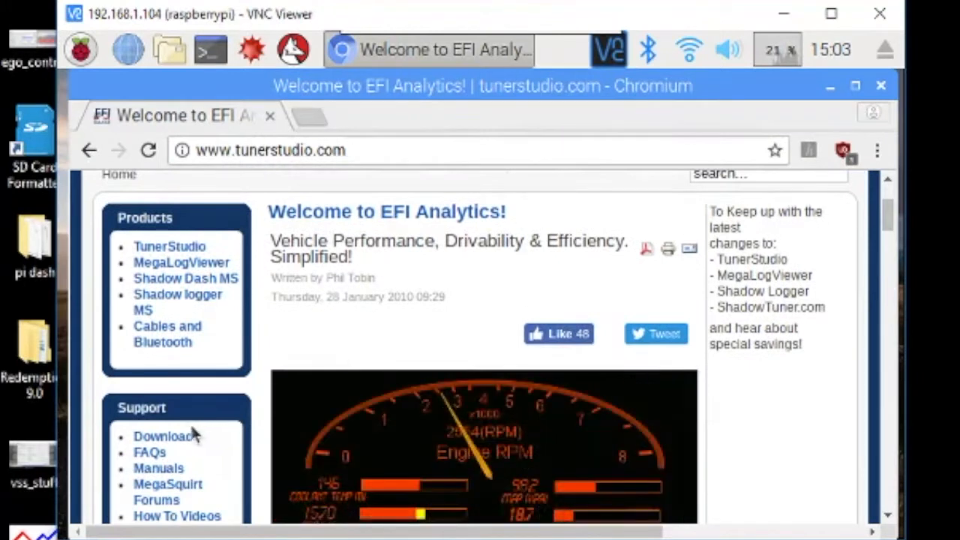
- From the Downloads page, download the Linux build of TunerStudio MS 3.0.28
left_click(163, 435)
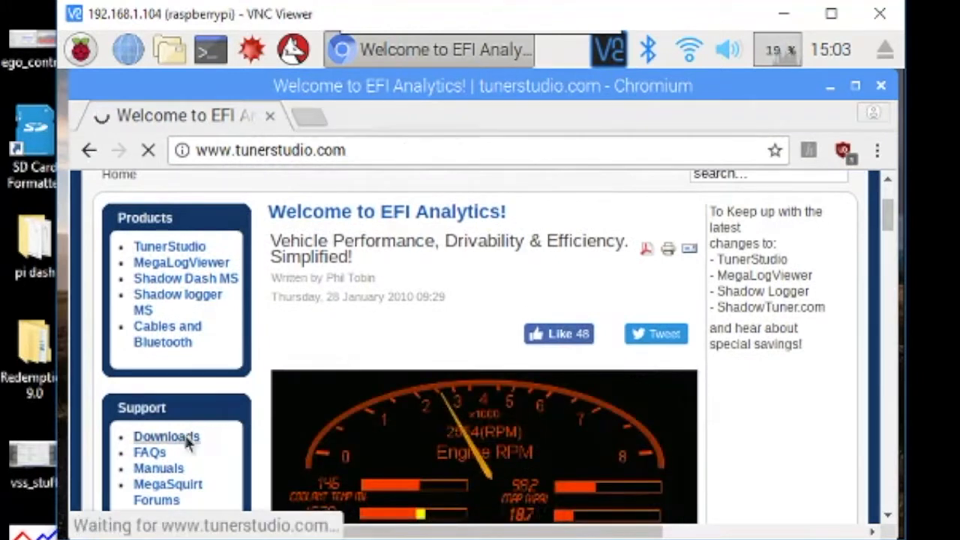
left_click(167, 436)
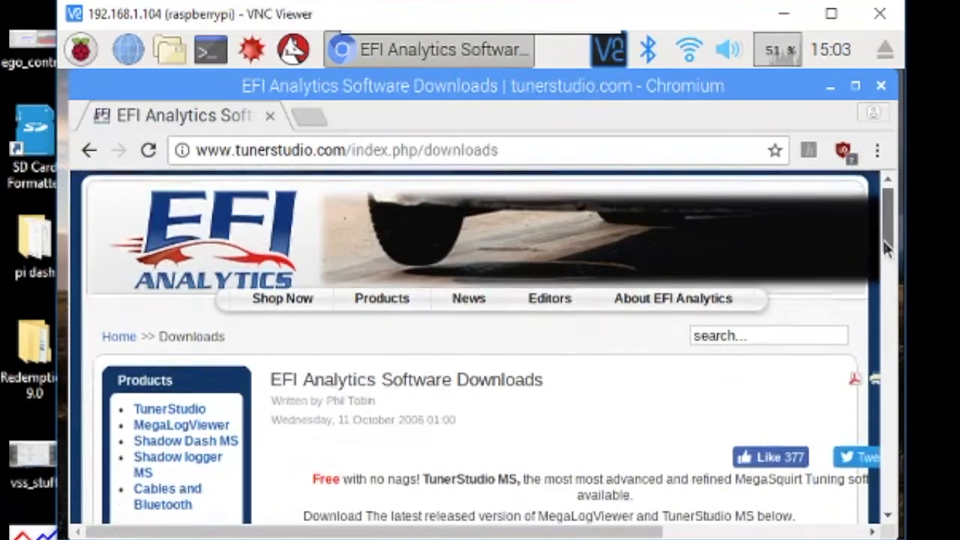
scroll("down", 3)
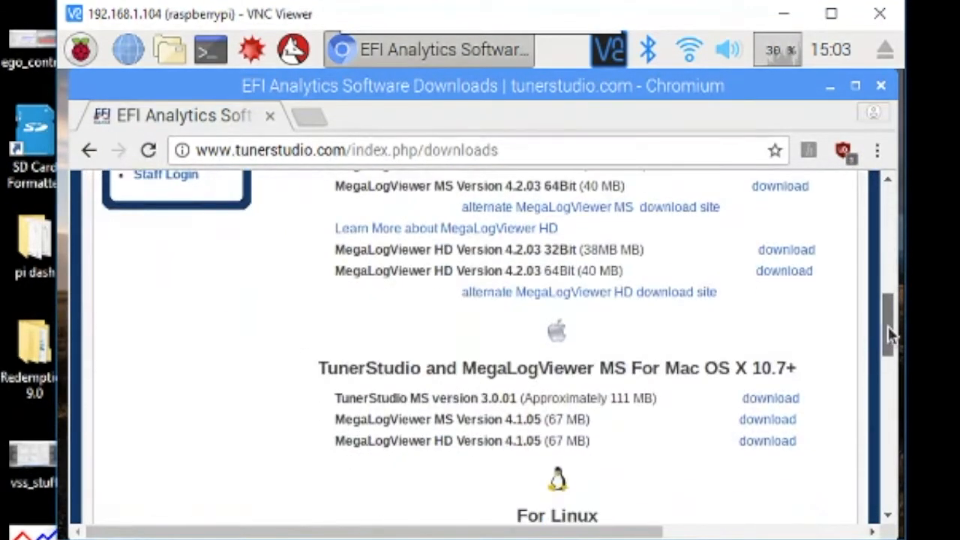
scroll("down", 3)
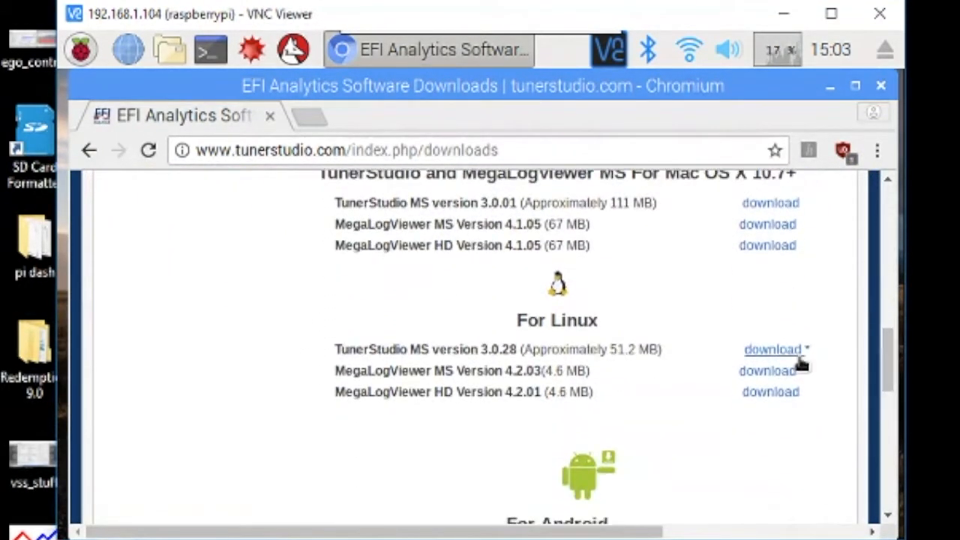
mouse_move(771, 349)
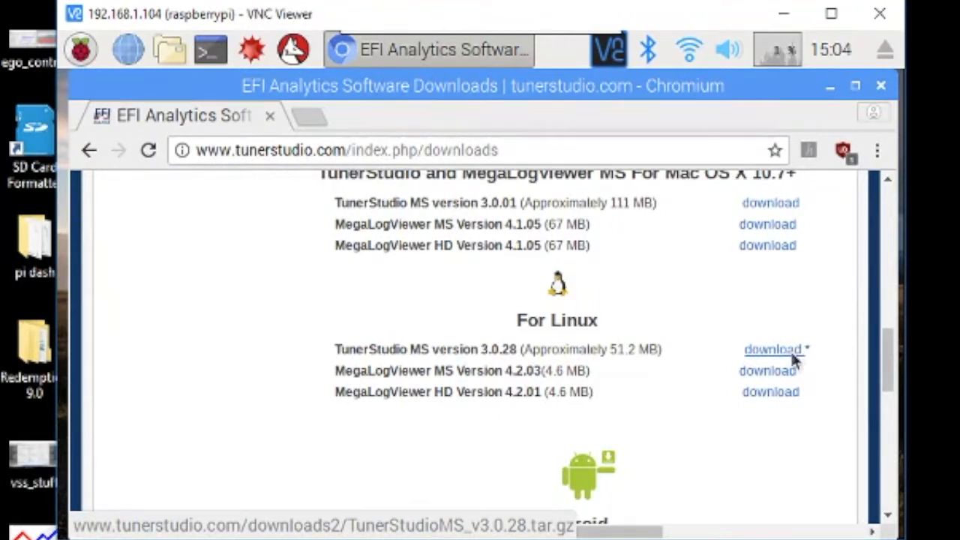
left_click(771, 348)
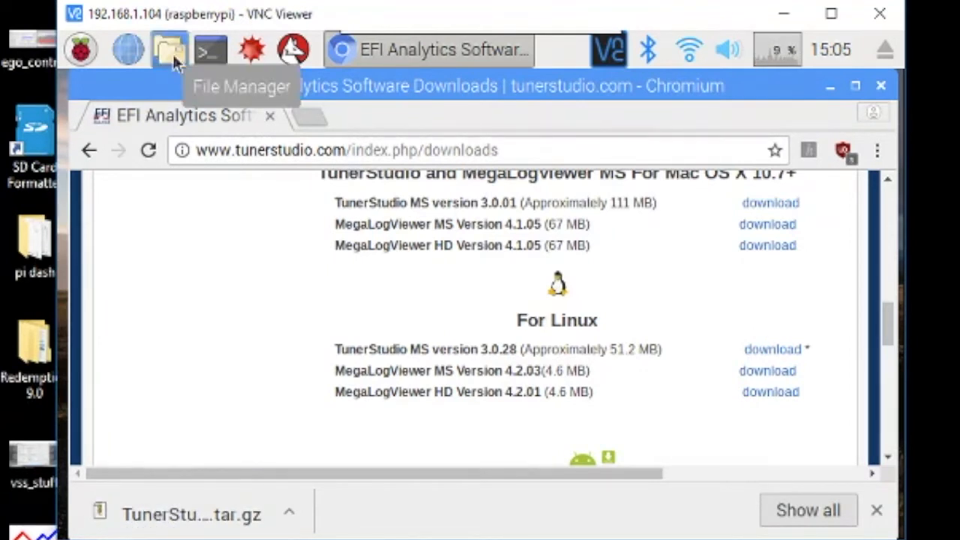
- Cut the TunerStudioMS_v3.0.28.tar.gz archive from the Downloads folder
left_click(168, 49)
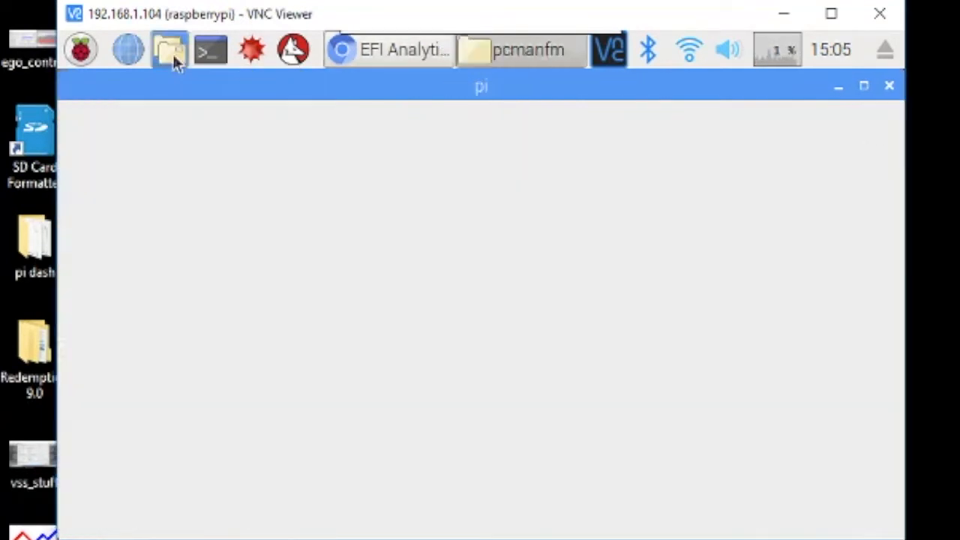
left_click(168, 49)
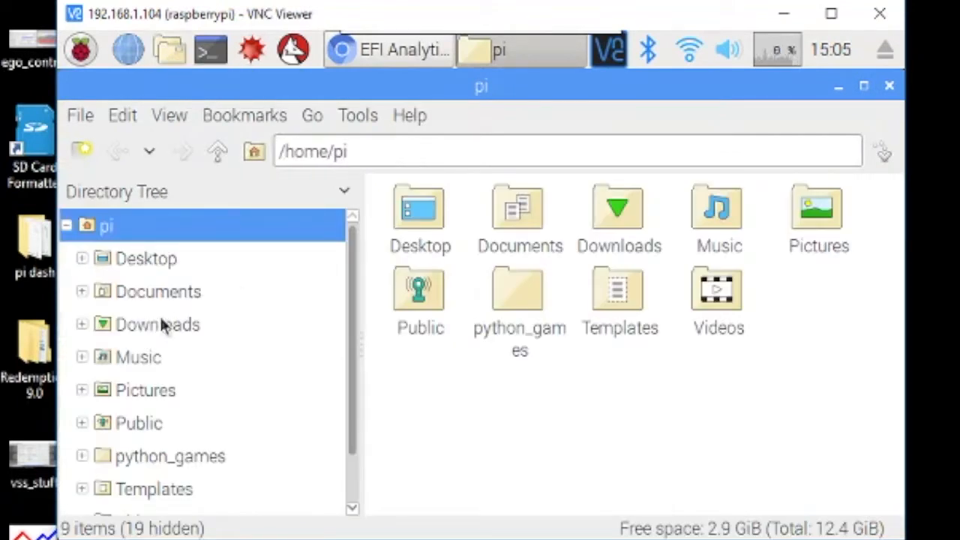
double_click(156, 324)
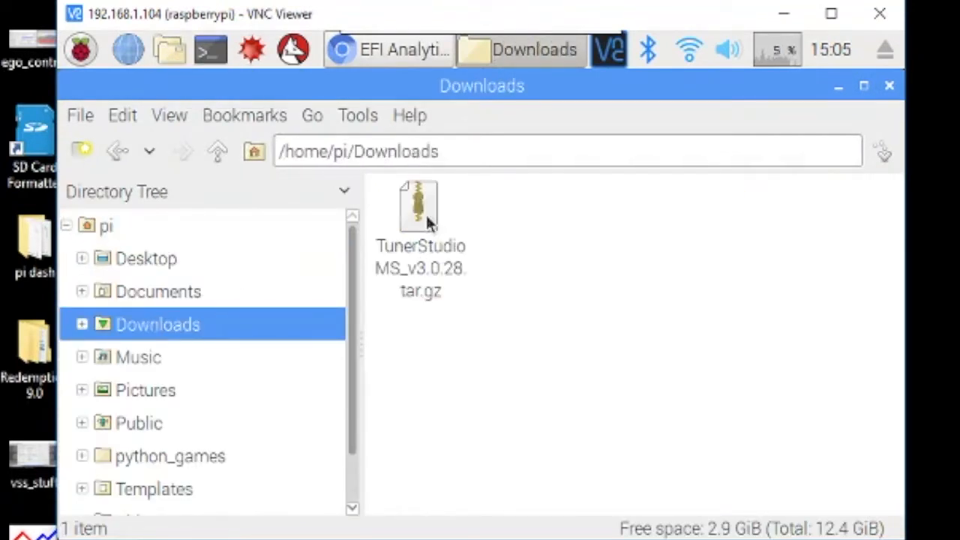
right_click(419, 218)
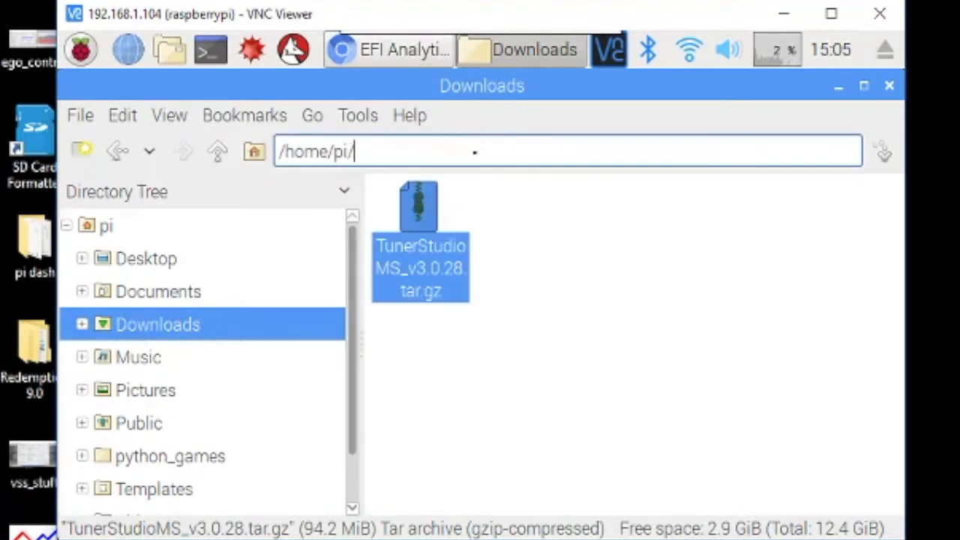
- Paste the archive into the /home/pi folder
left_click(105, 225)
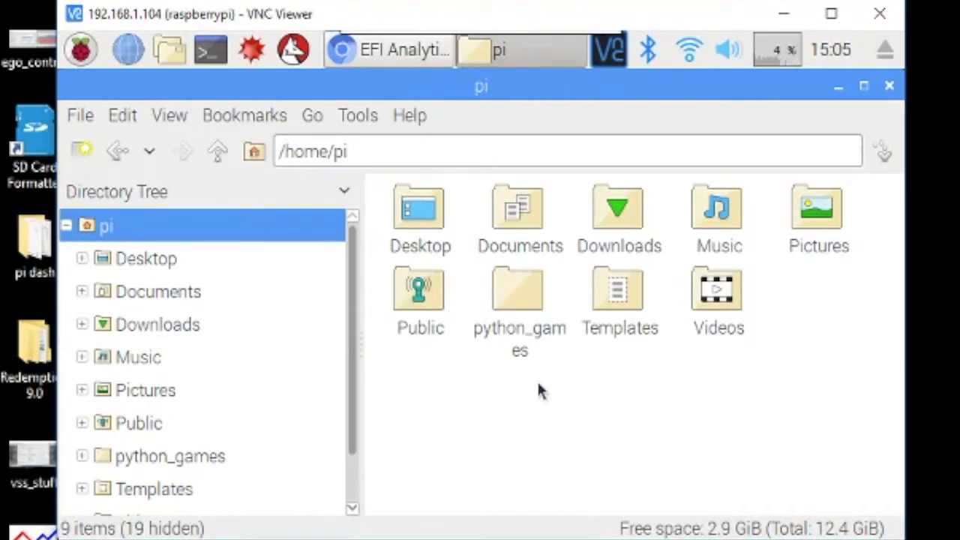
right_click(540, 390)
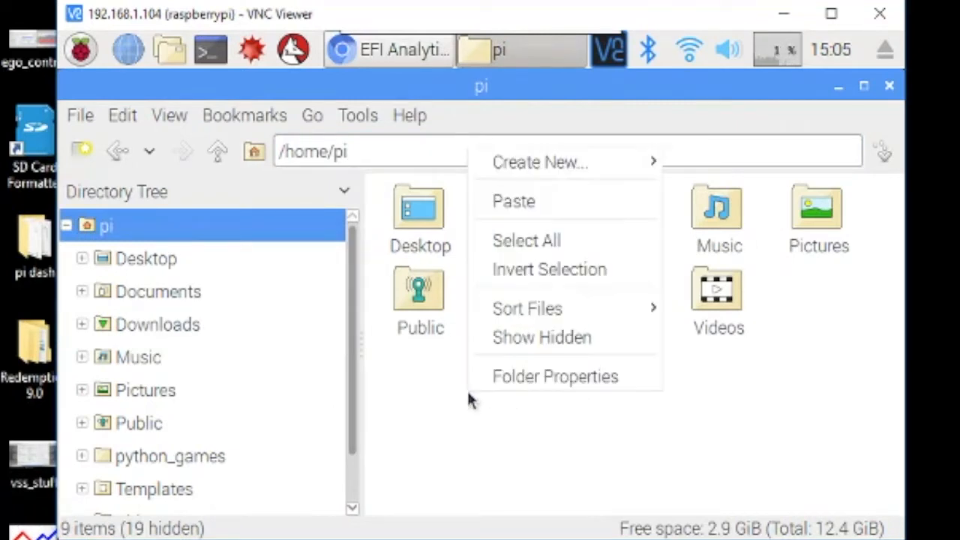
left_click(537, 218)
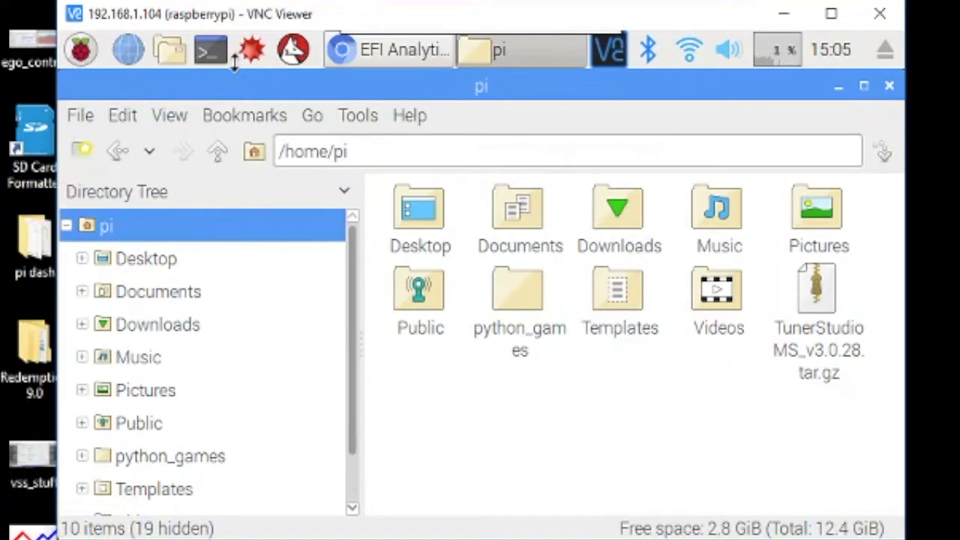
mouse_move(210, 51)
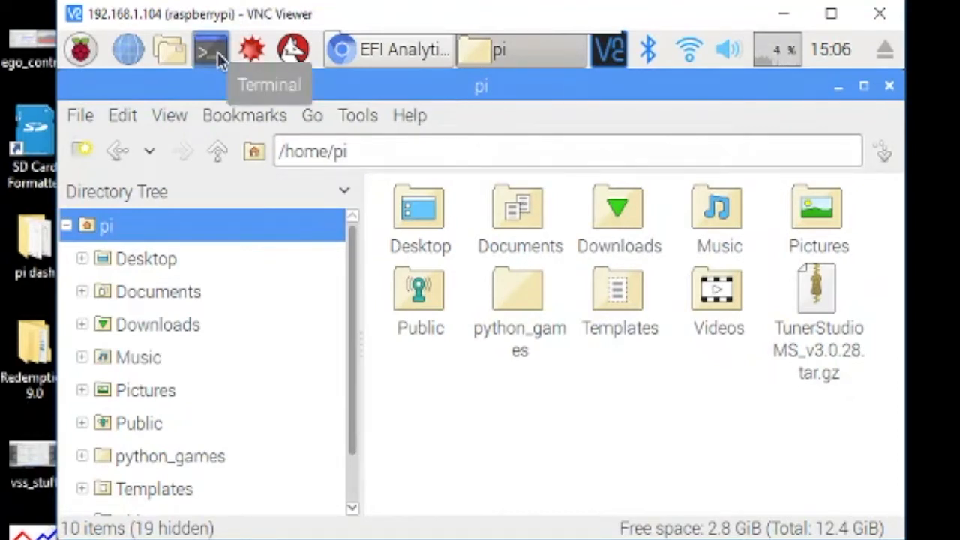
- In a terminal, inspect TunerStudioMS_v3.0.28.tar.gz and extract it with tar xf
left_click(210, 49)
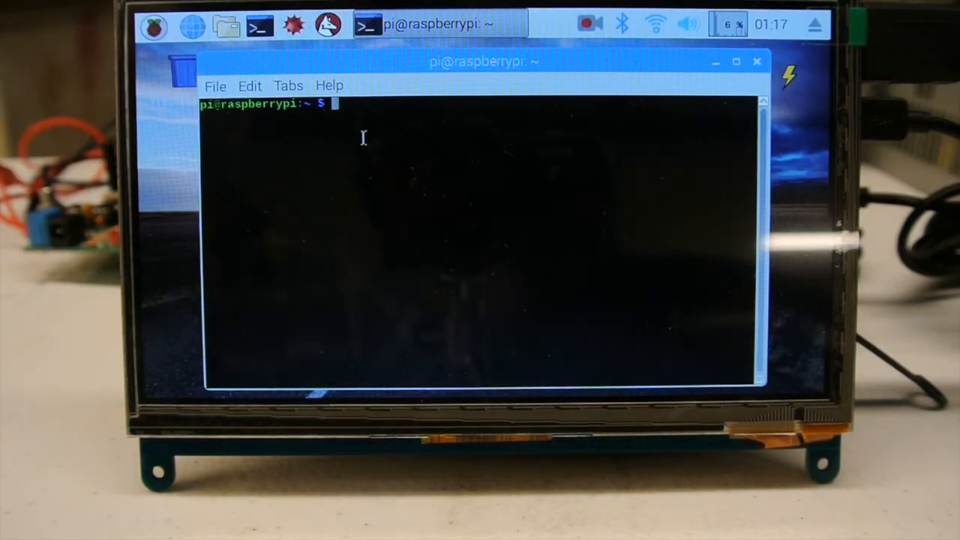
type("pwd")
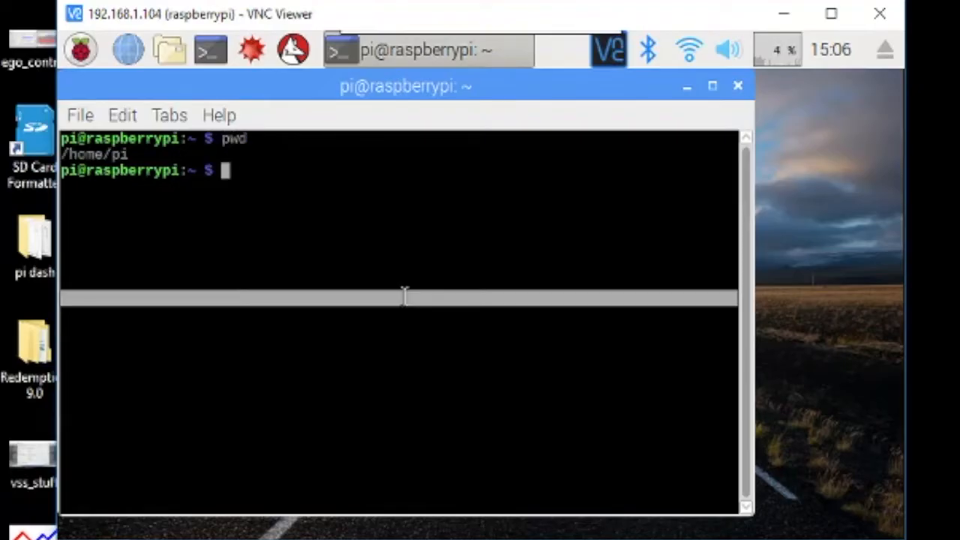
type("ls")
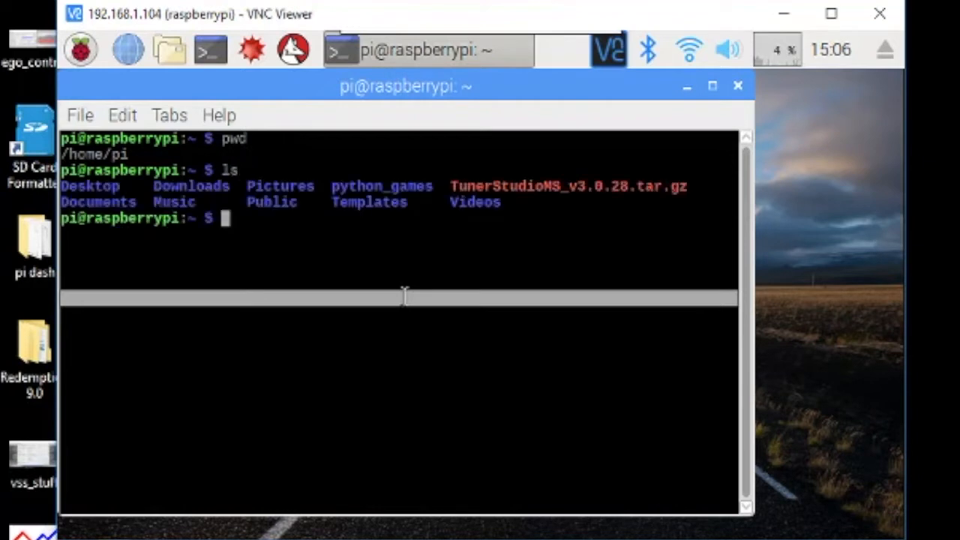
type("file TunerStudioMS_v3.0.28.tar.gz")
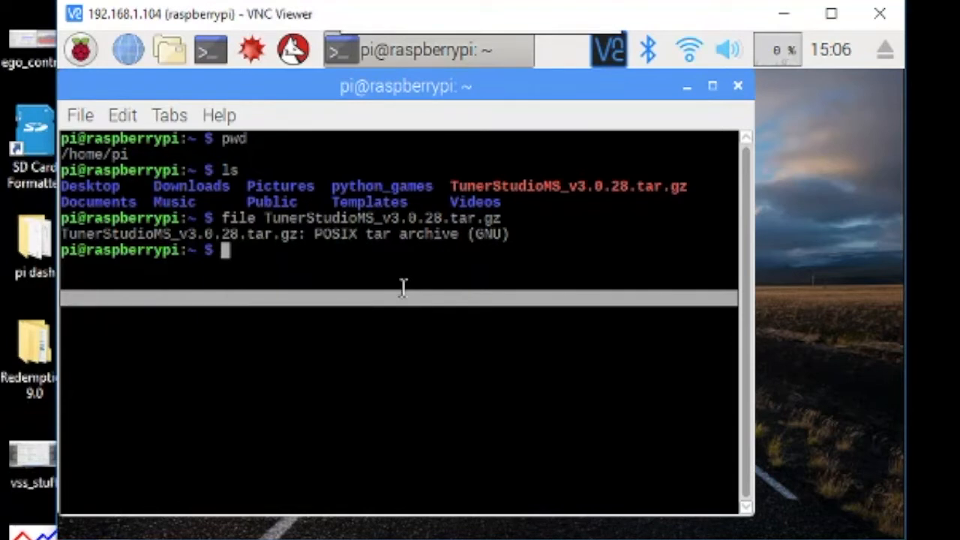
type("tar xf")
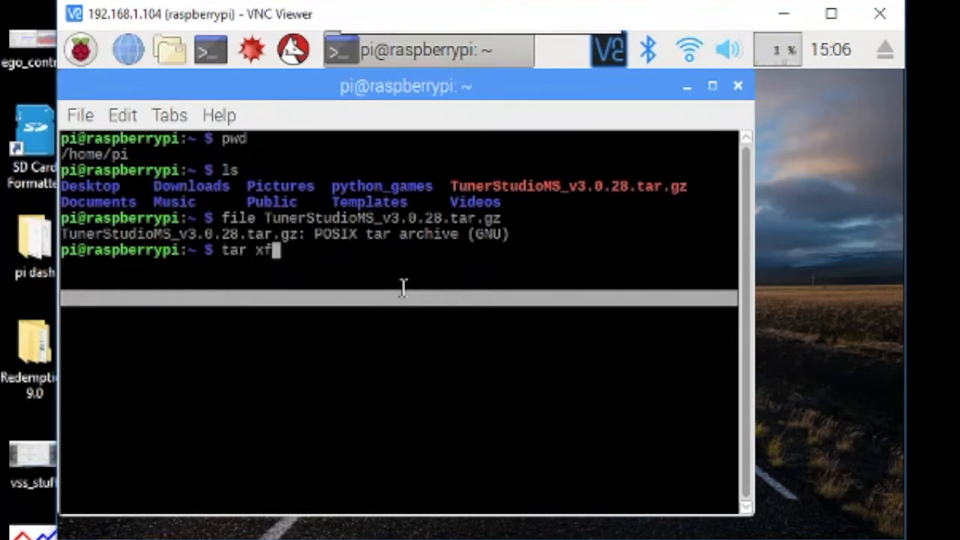
type("TunerStudioMS_v3.0.28.tar.gz")
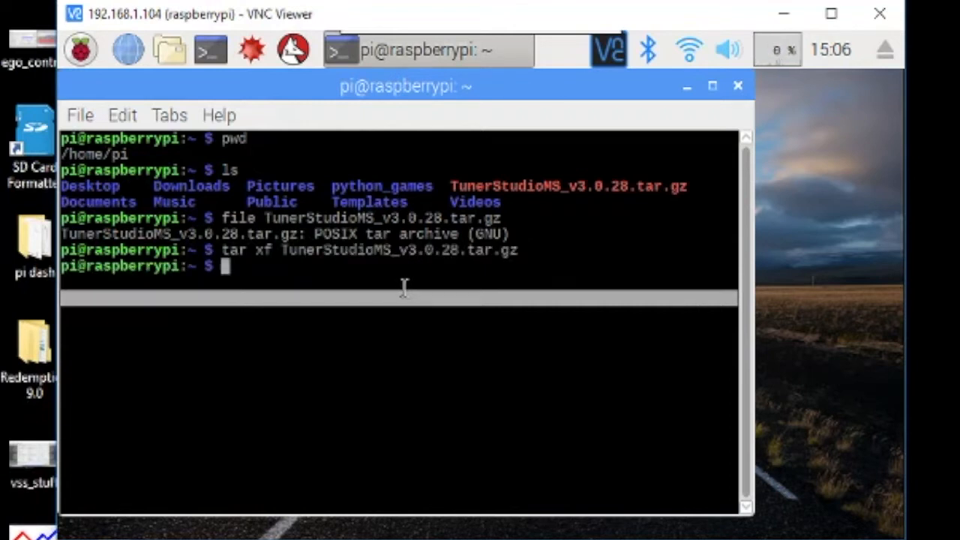
- Enter the TunerStudioMS folder and launch ./TunerStudio.sh
type("l")
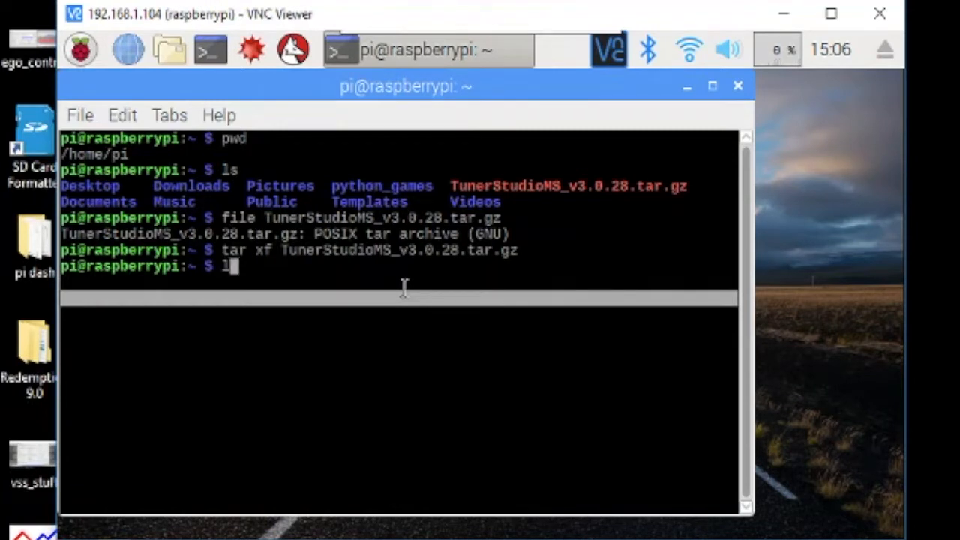
type("cd Tu")
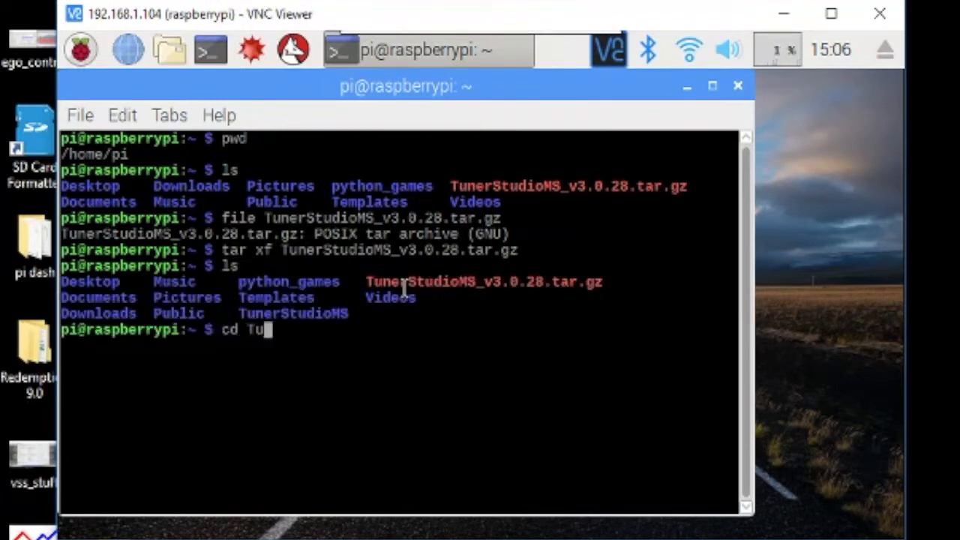
type("nerStudioMS/")
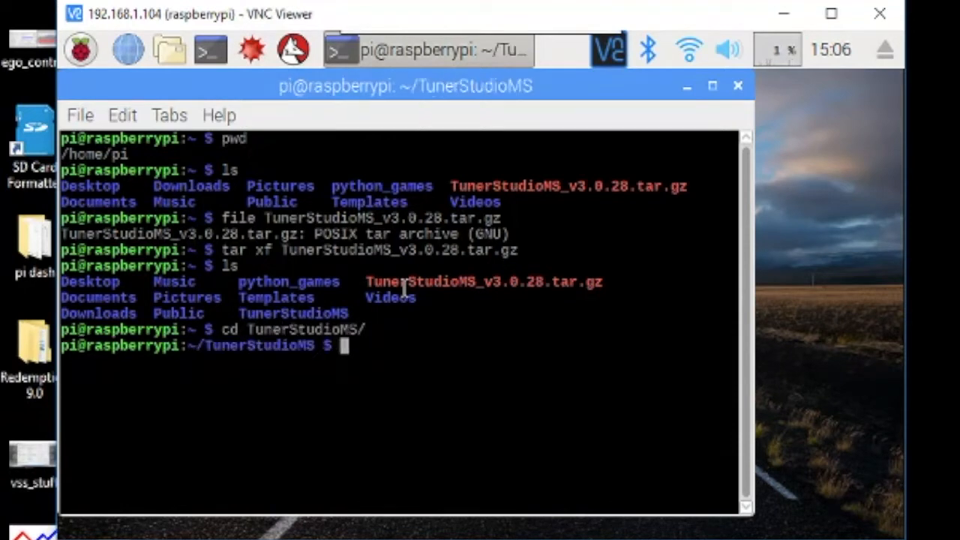
type("ls")
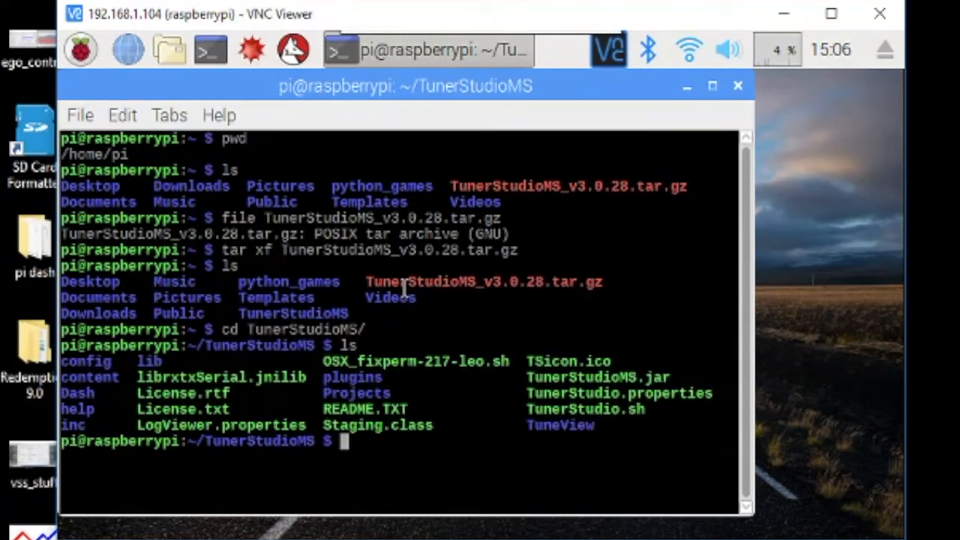
type(".")
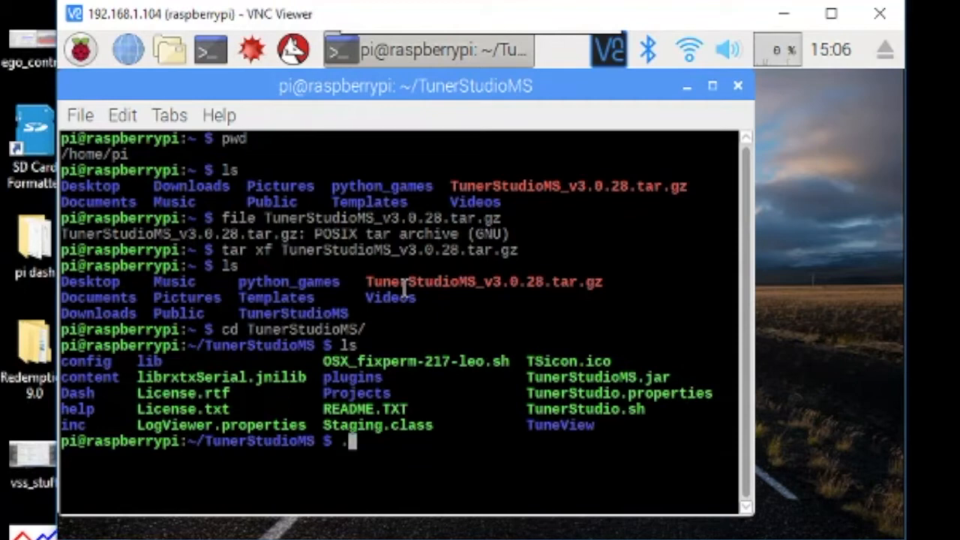
type("./TunerS")
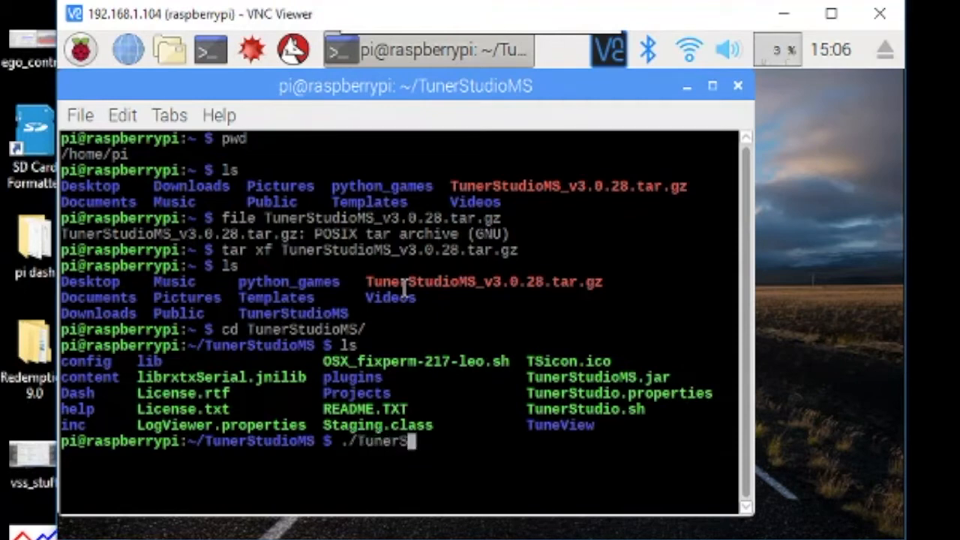
key("Return")
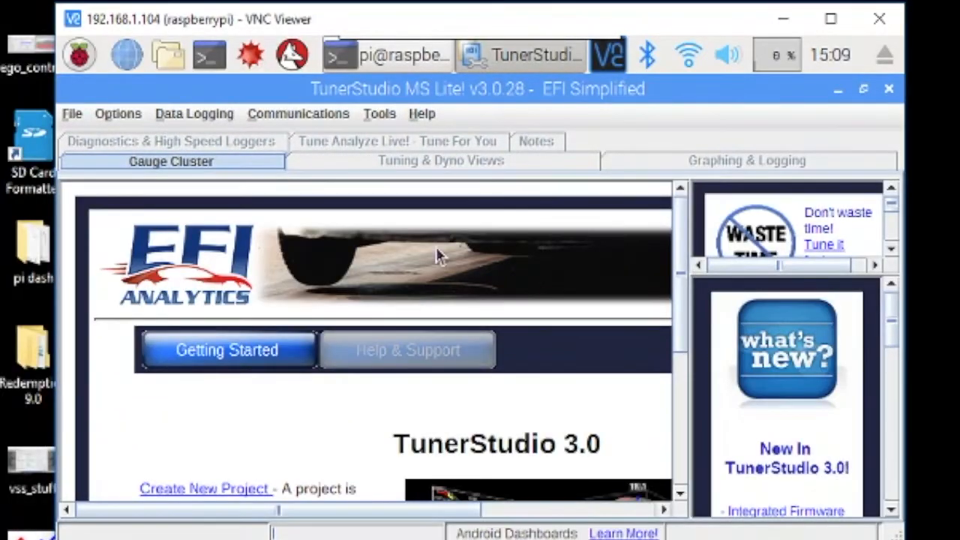
mouse_move(675, 293)
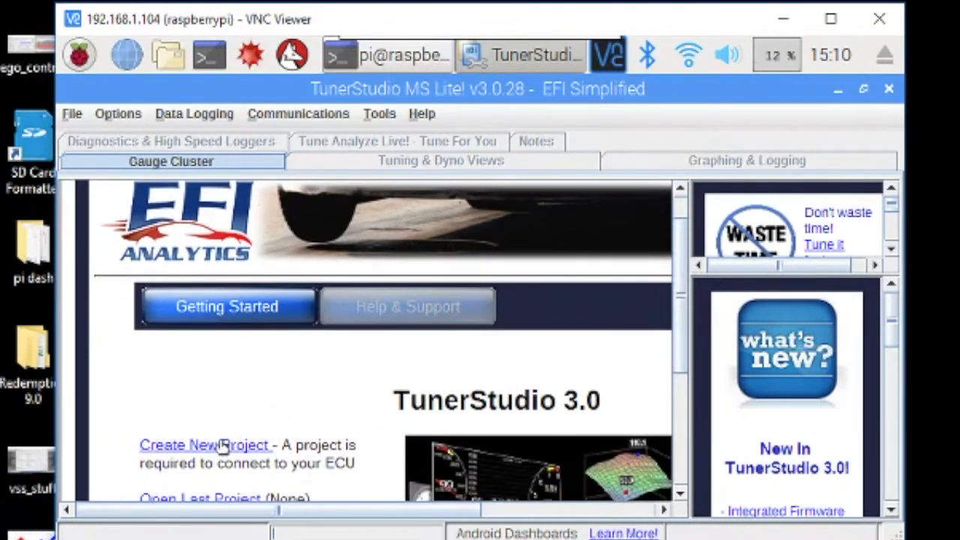
- Start a new project and name it My Car Test
left_click(204, 444)
type("My")
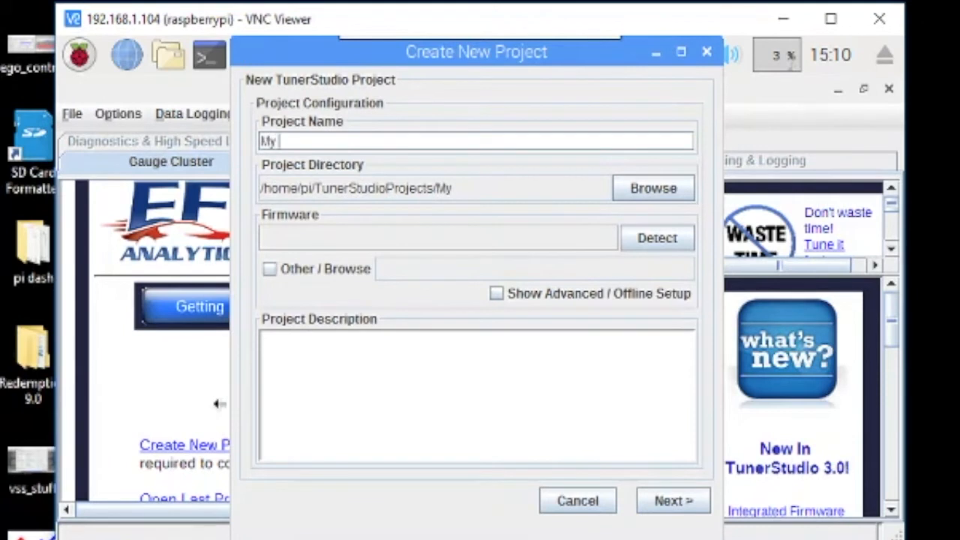
type("Car Te")
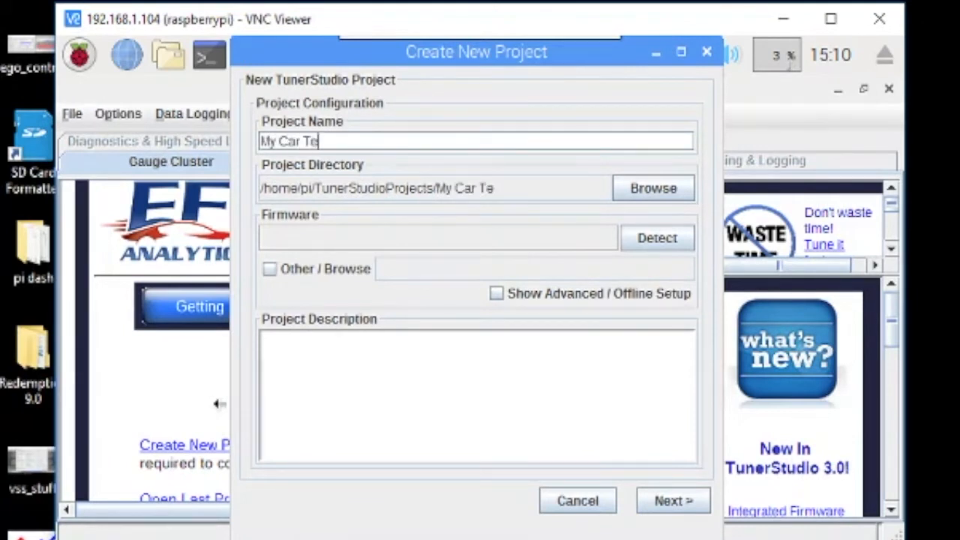
type("st")
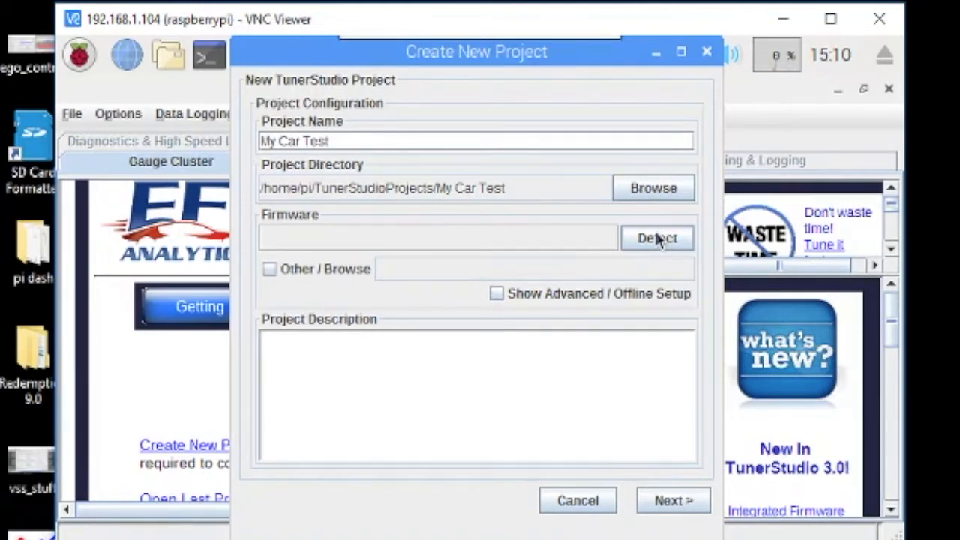
- Detect and accept the connected MS3 firmware, then continue past project details
left_click(657, 237)
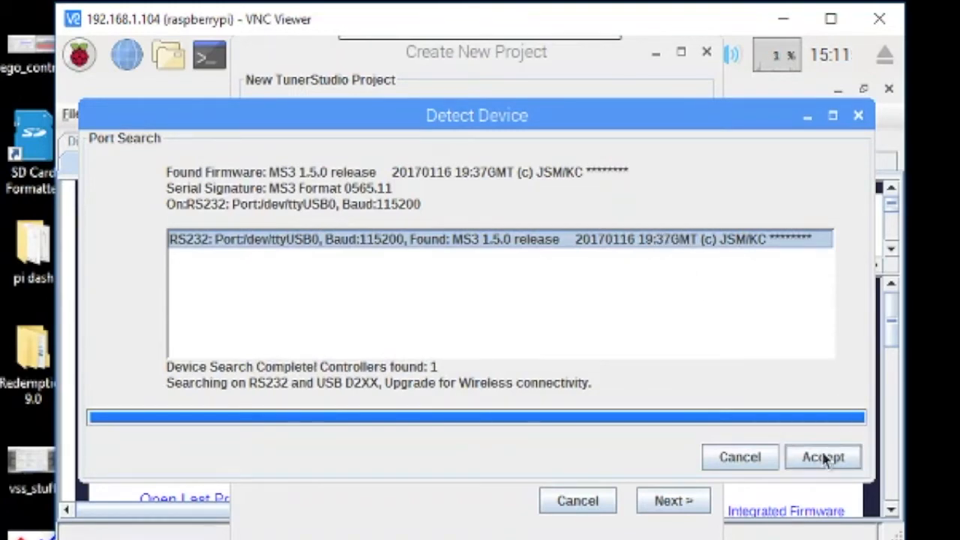
left_click(822, 455)
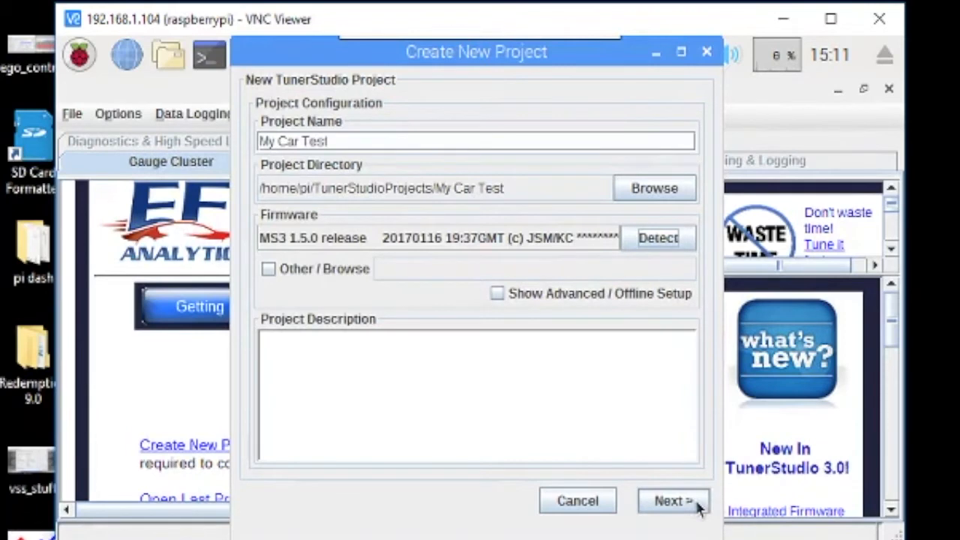
left_click(672, 501)
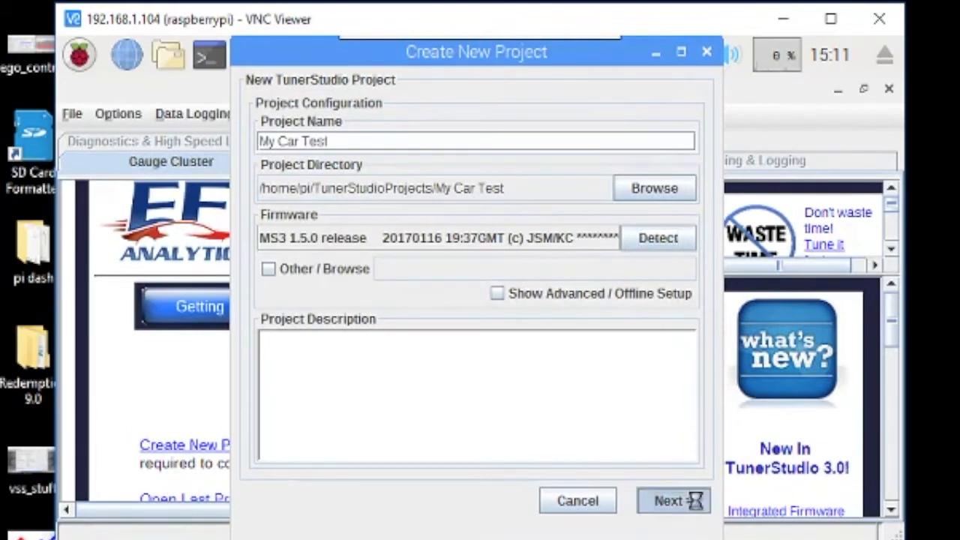
left_click(672, 501)
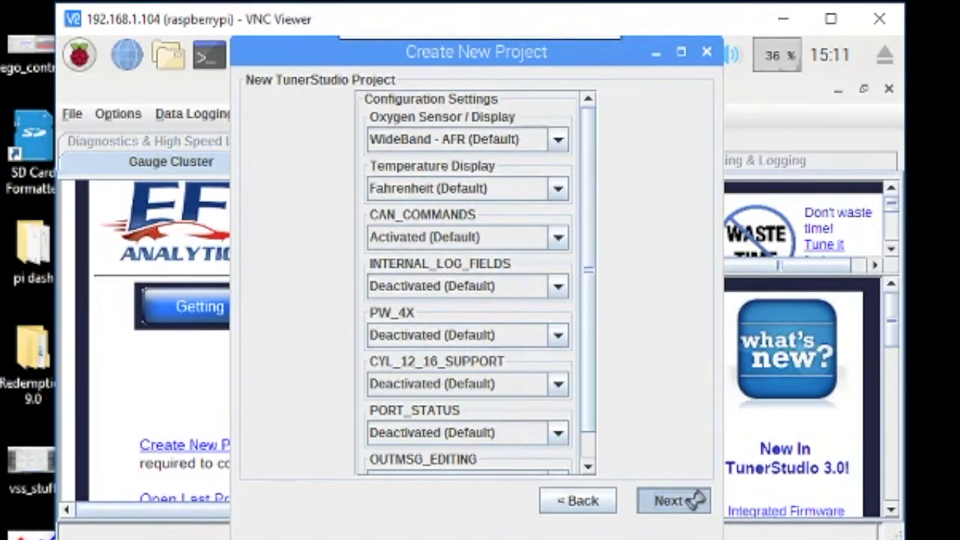
- Keep default configuration and communication settings and finish with the Default dashboard
left_click(672, 501)
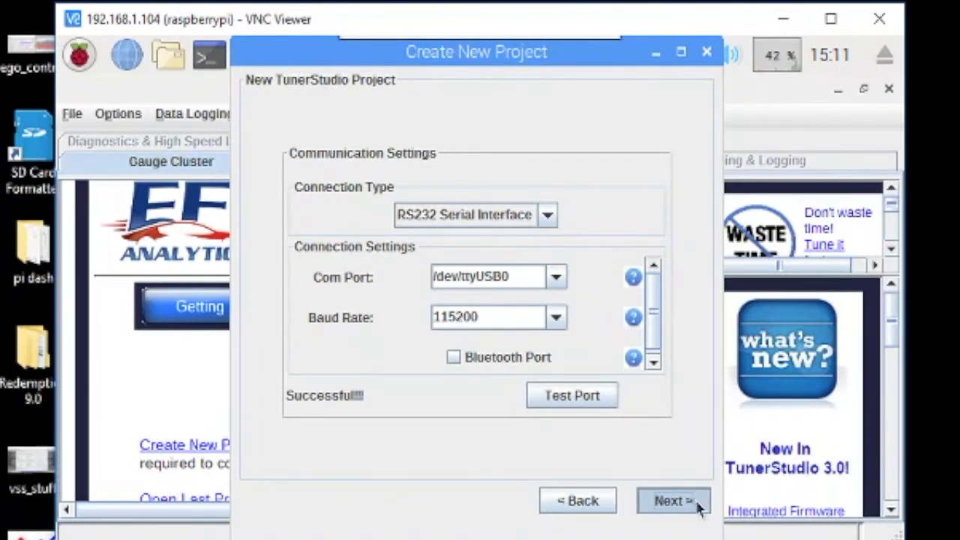
left_click(668, 501)
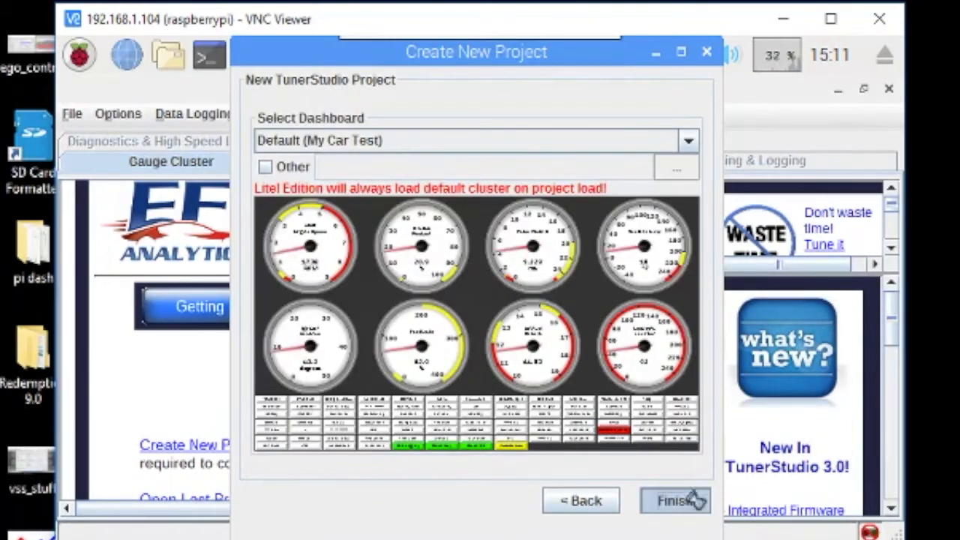
left_click(672, 501)
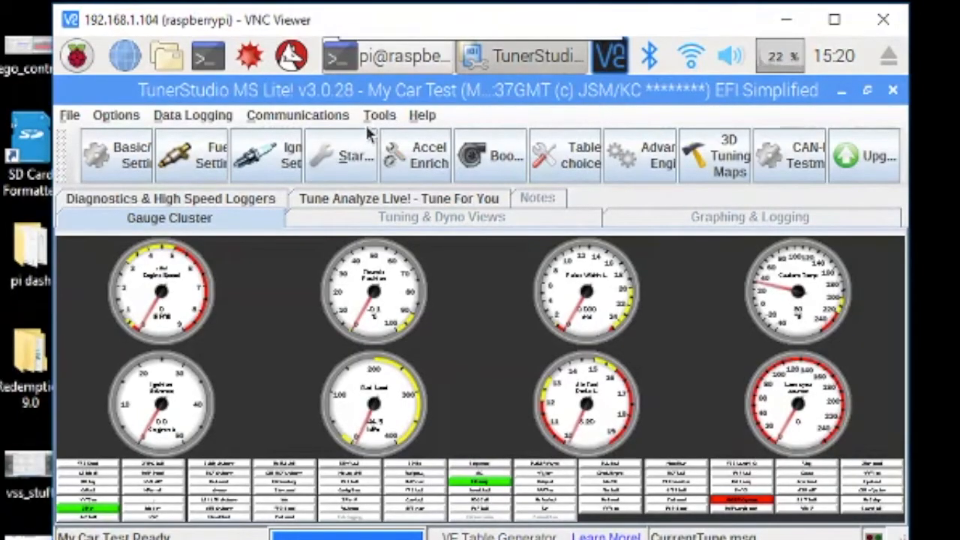
- Enter registration details (first name Nick, email, key) via Help and restart to enable full features
left_click(378, 114)
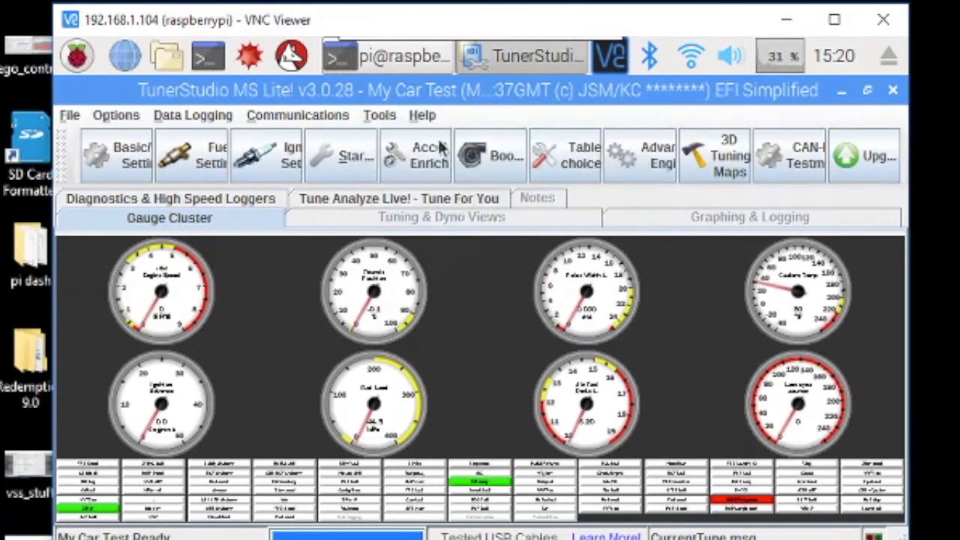
left_click(423, 114)
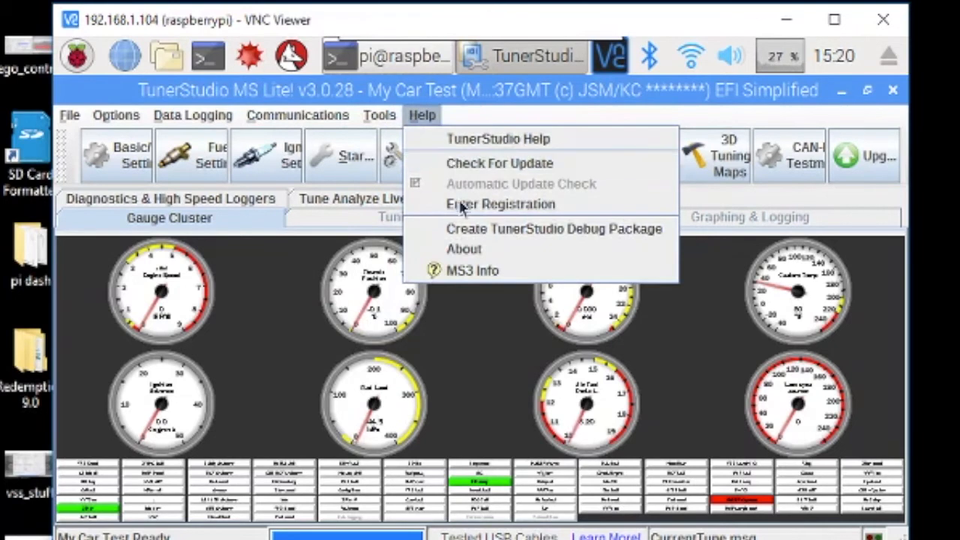
left_click(500, 204)
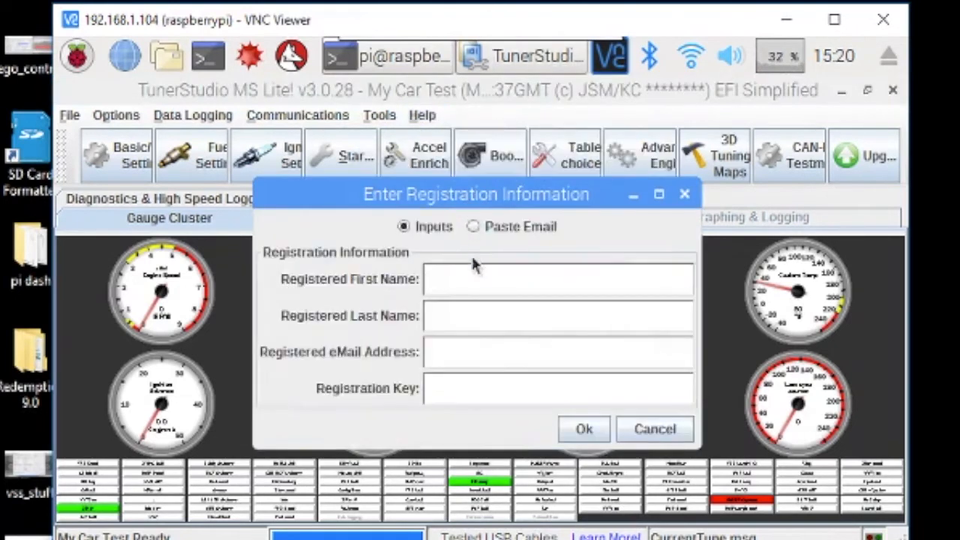
type("Nick")
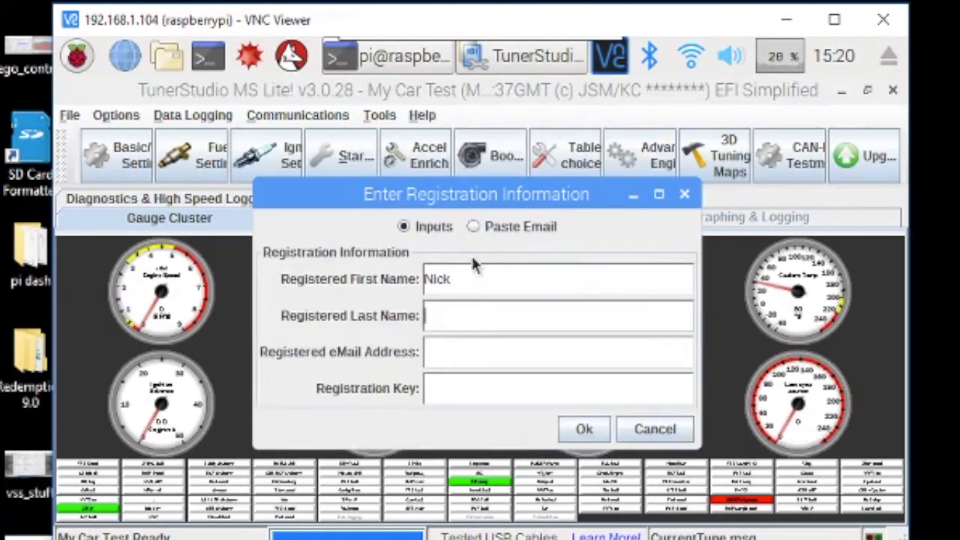
left_click(585, 429)
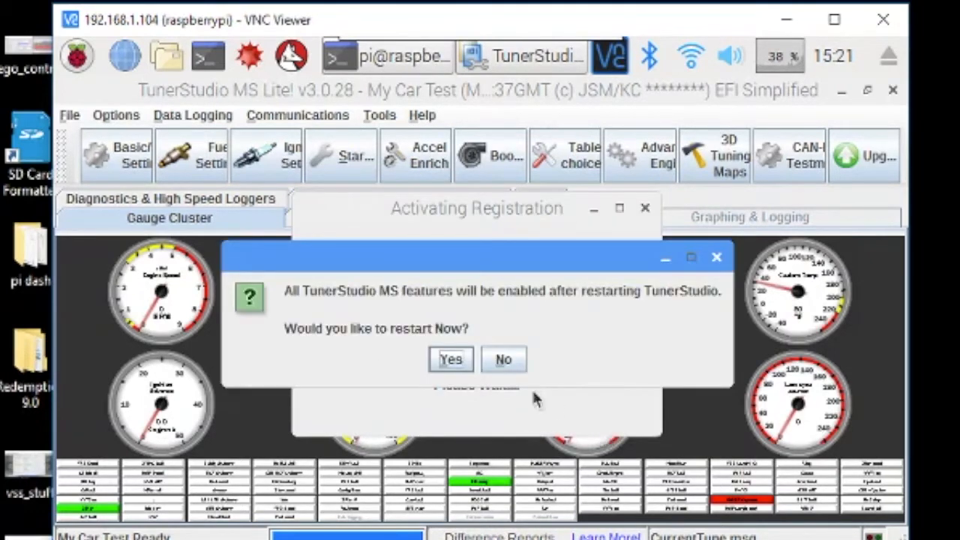
left_click(450, 358)
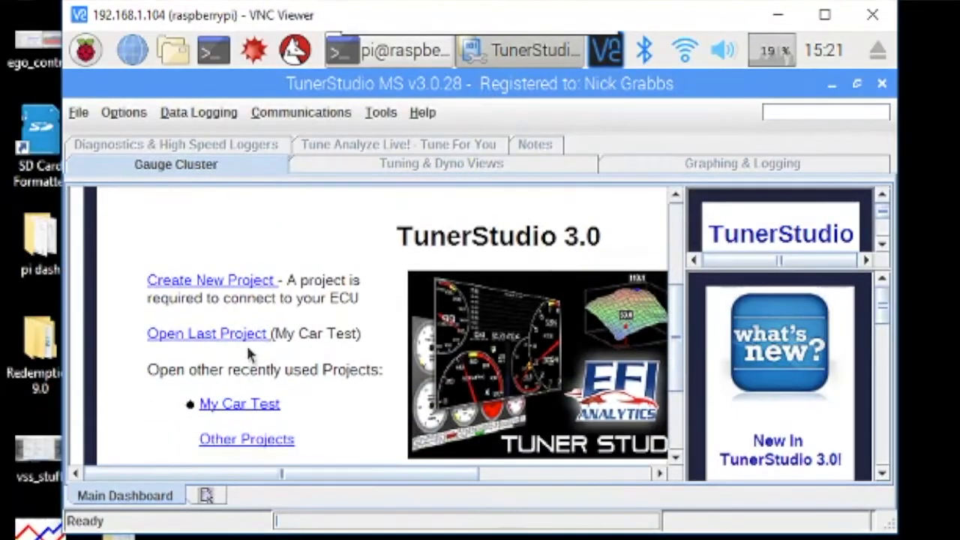
- Reopen My Car Test and enable Load Last Project on startup in Preferences
left_click(207, 333)
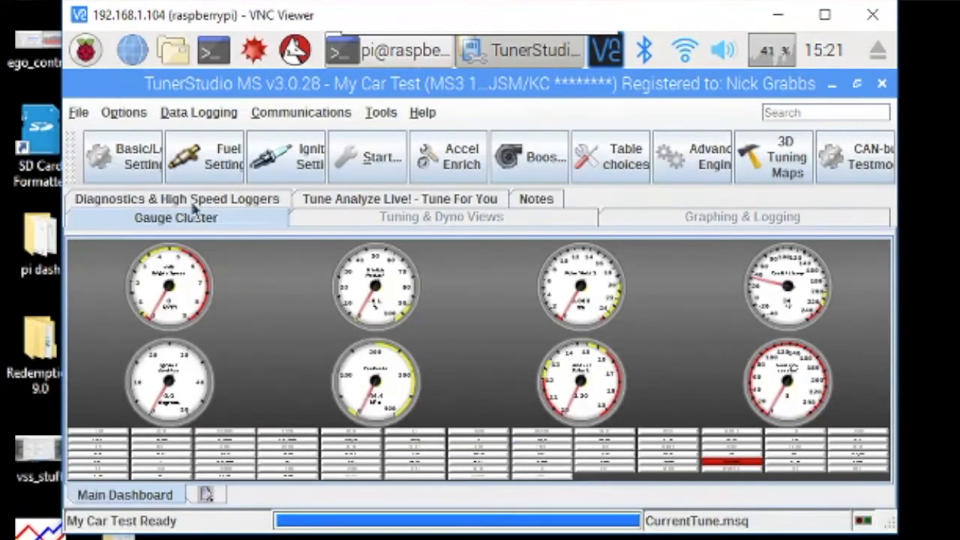
left_click(78, 113)
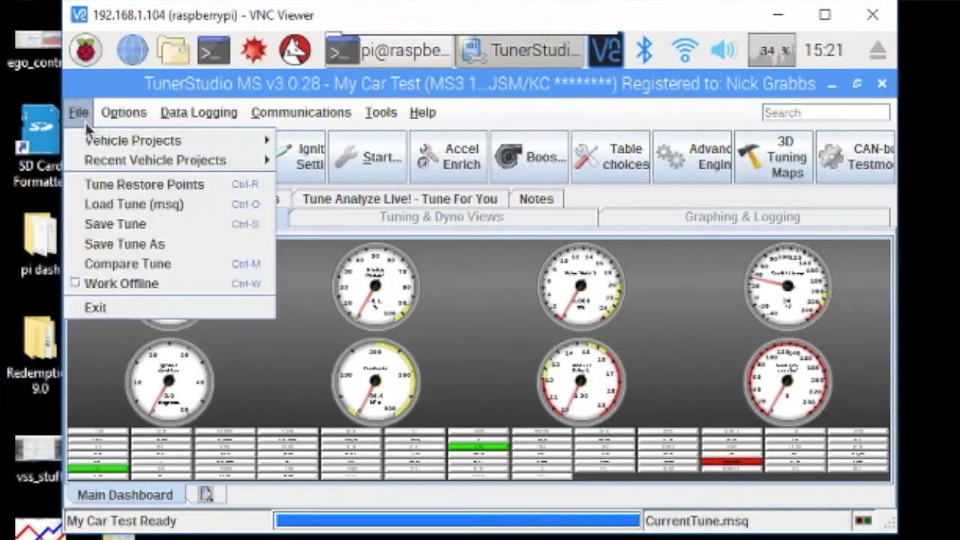
mouse_move(153, 159)
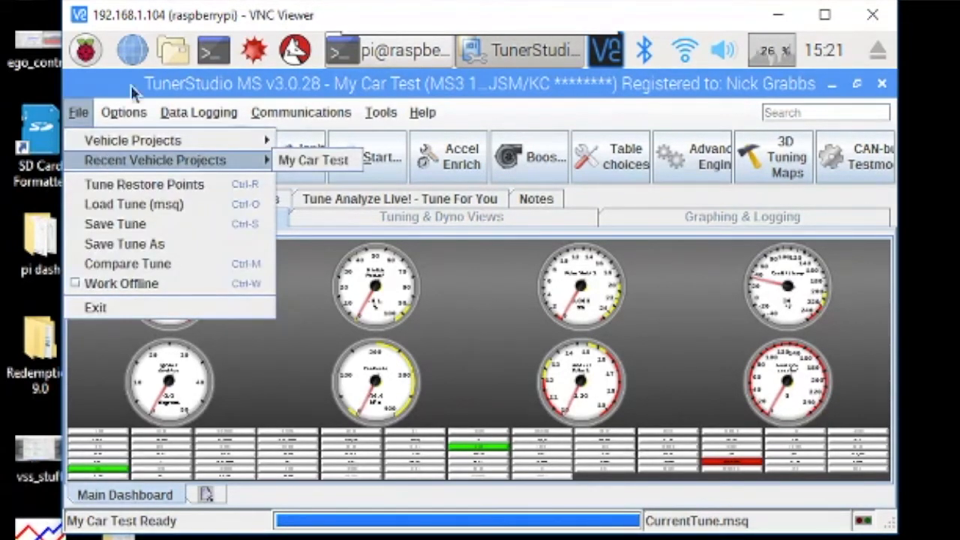
left_click(123, 111)
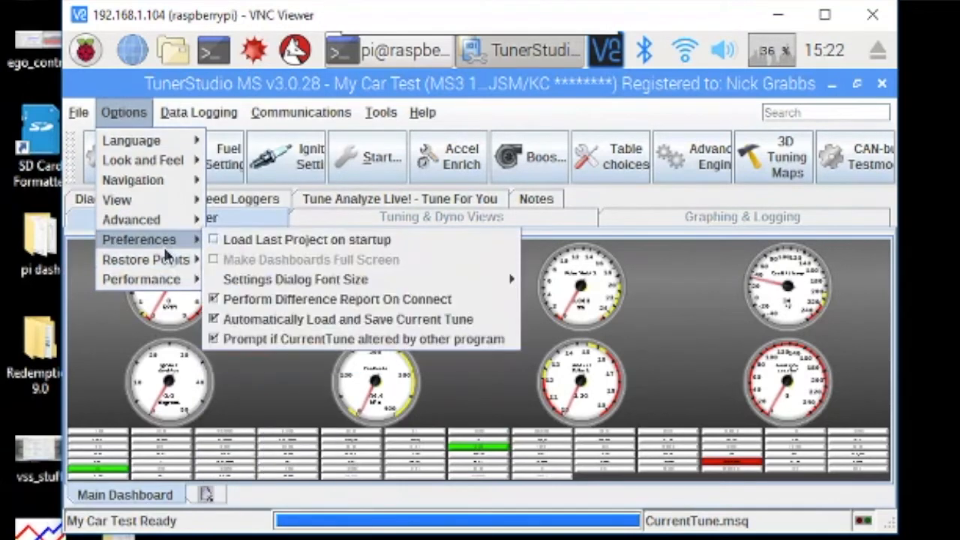
mouse_move(306, 240)
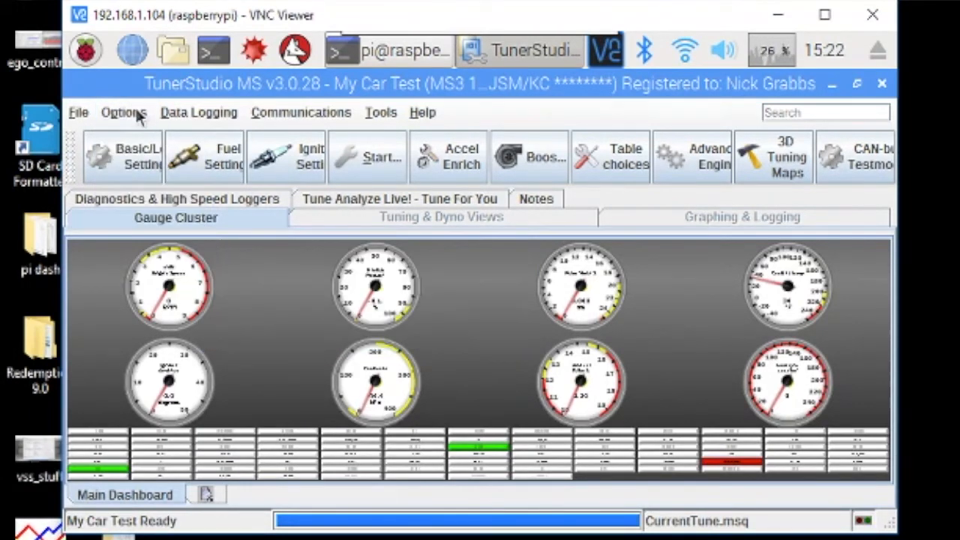
left_click(123, 113)
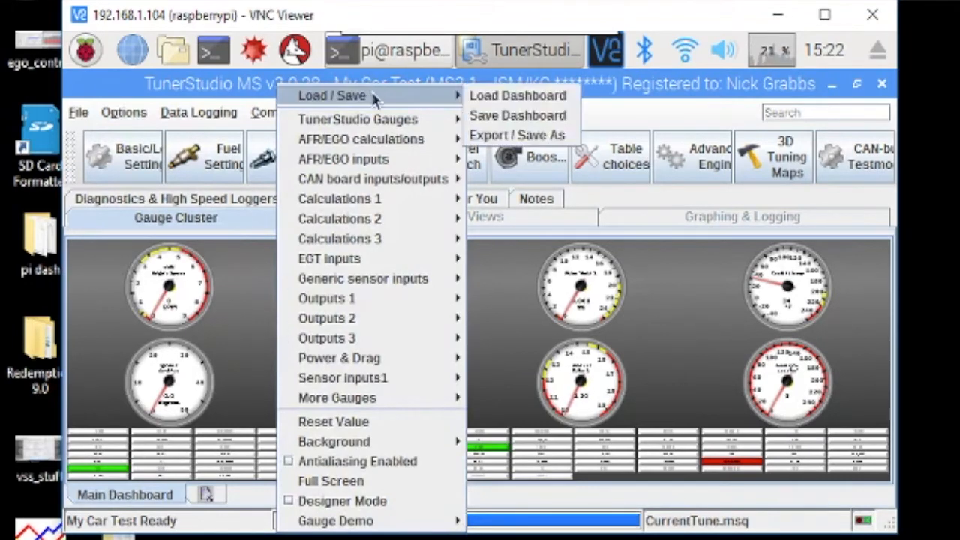
mouse_move(518, 96)
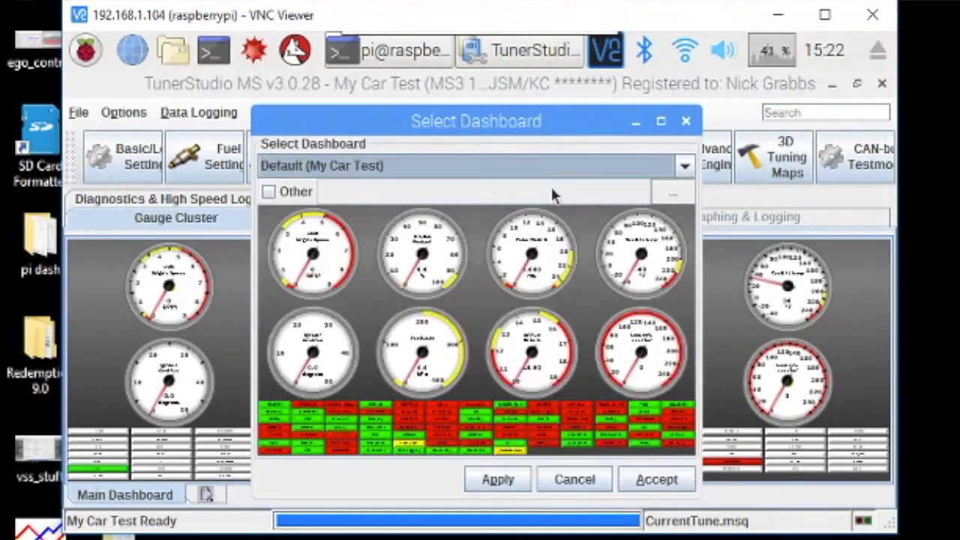
- Load the custom dashboard with MAP, RPM, throttle, temperature and AFR readouts
left_click(681, 165)
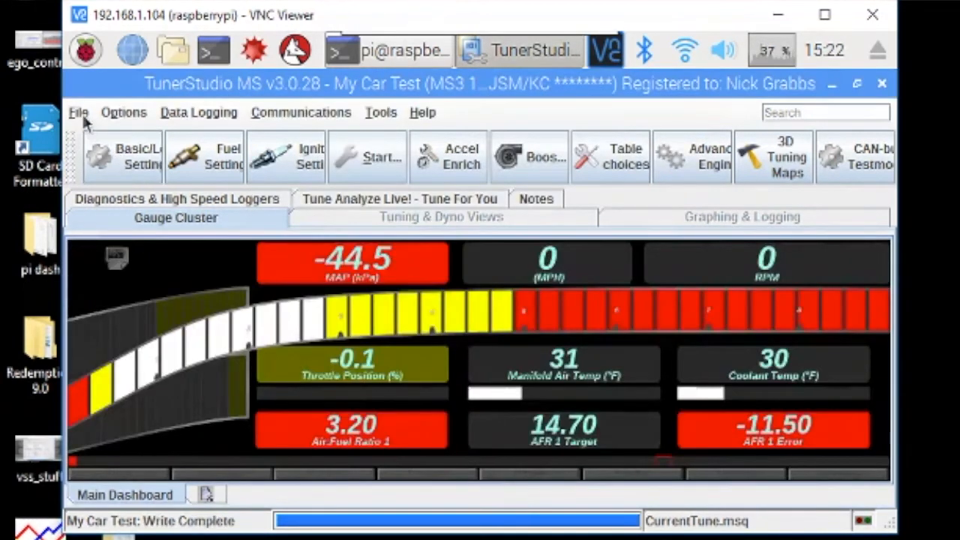
left_click(123, 111)
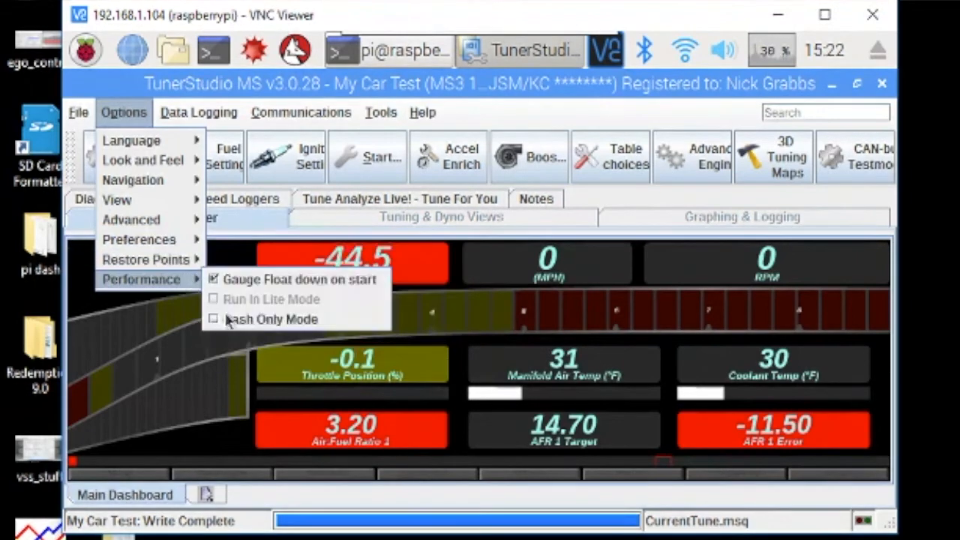
- Switch on Dash Only Mode under Options > Performance and accept the restart
left_click(213, 318)
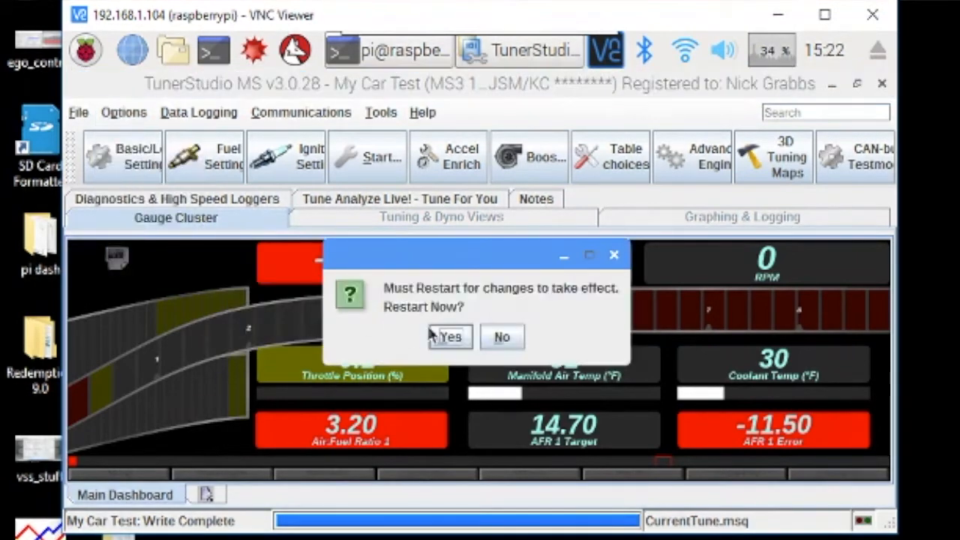
left_click(450, 336)
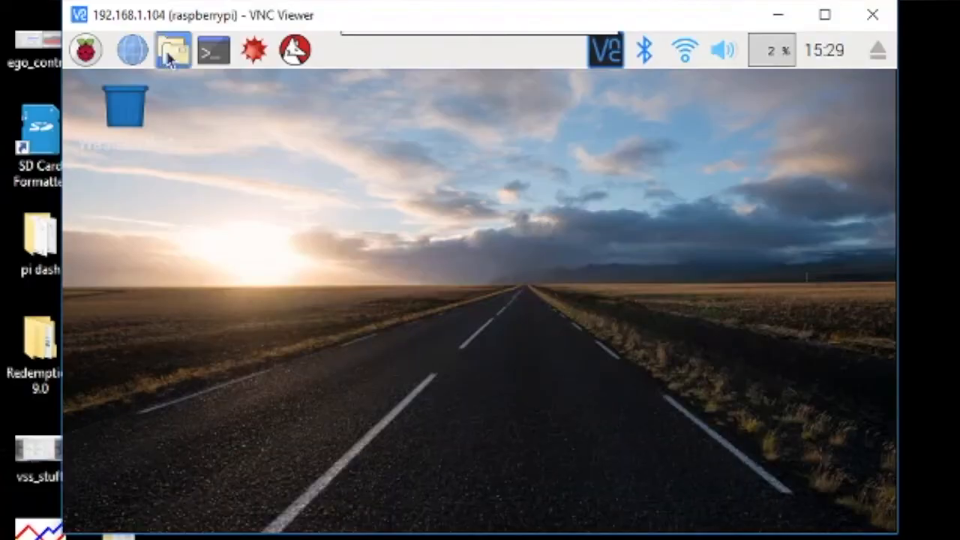
- Open .config/lxsession/LXDE-pi/autostart in nano
left_click(213, 51)
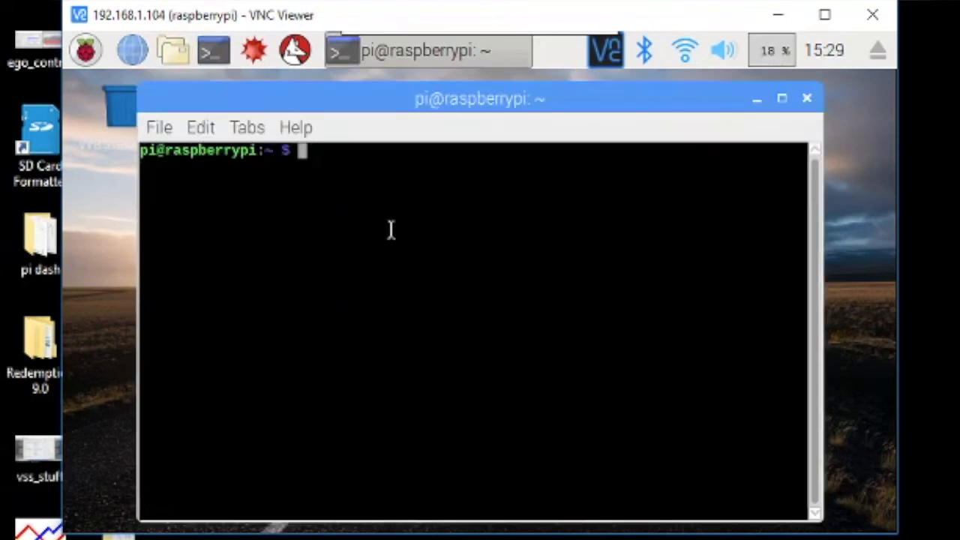
type("nano")
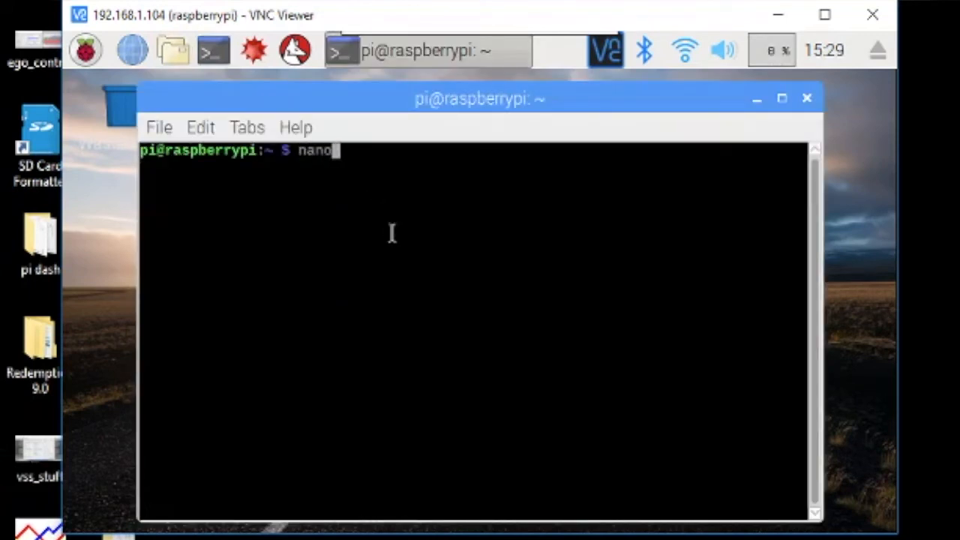
type(".config/")
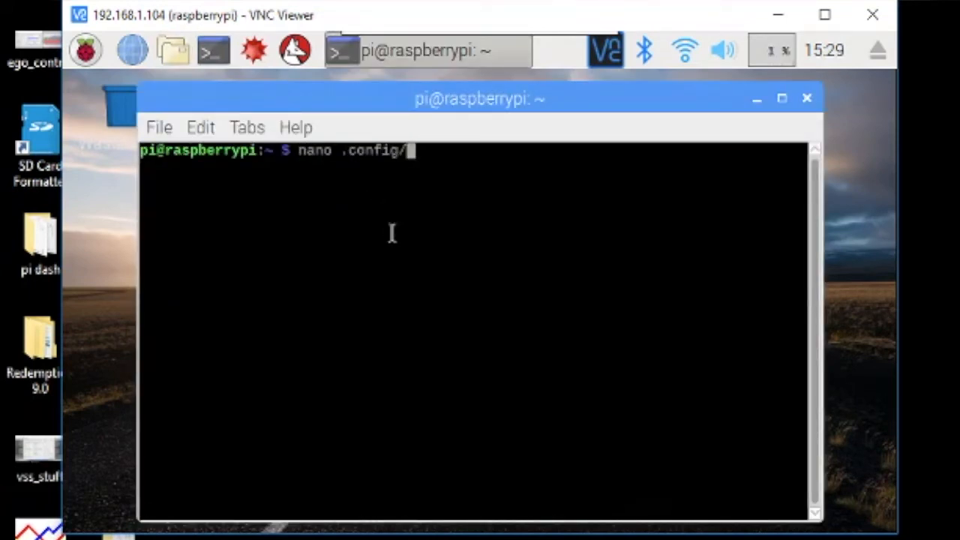
type("lxsession/LX")
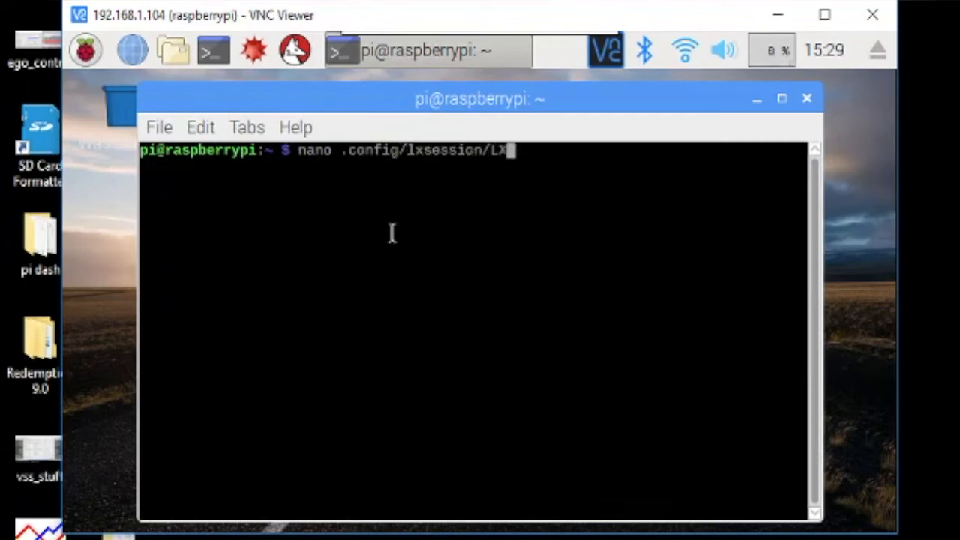
type("DE-pi/")
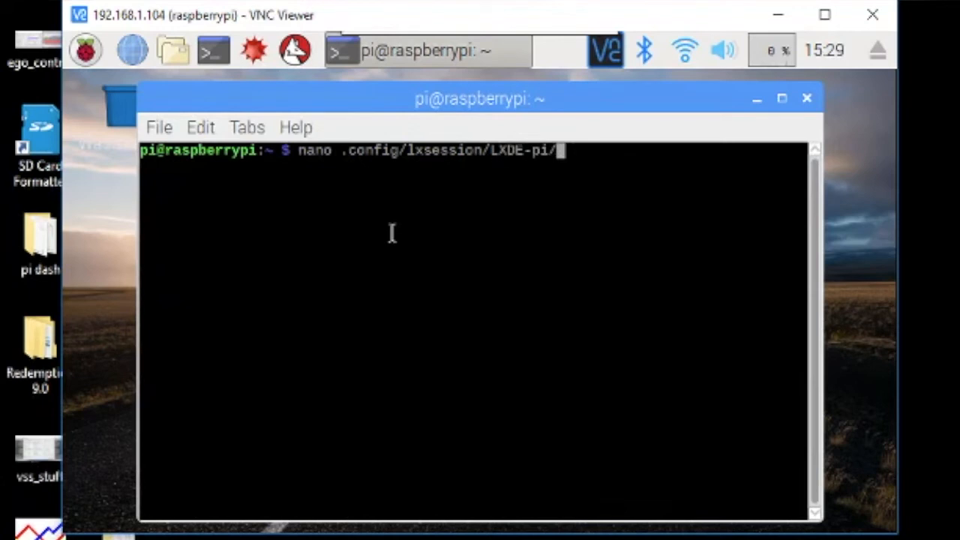
type("autostart")
type("@TunerStudio")
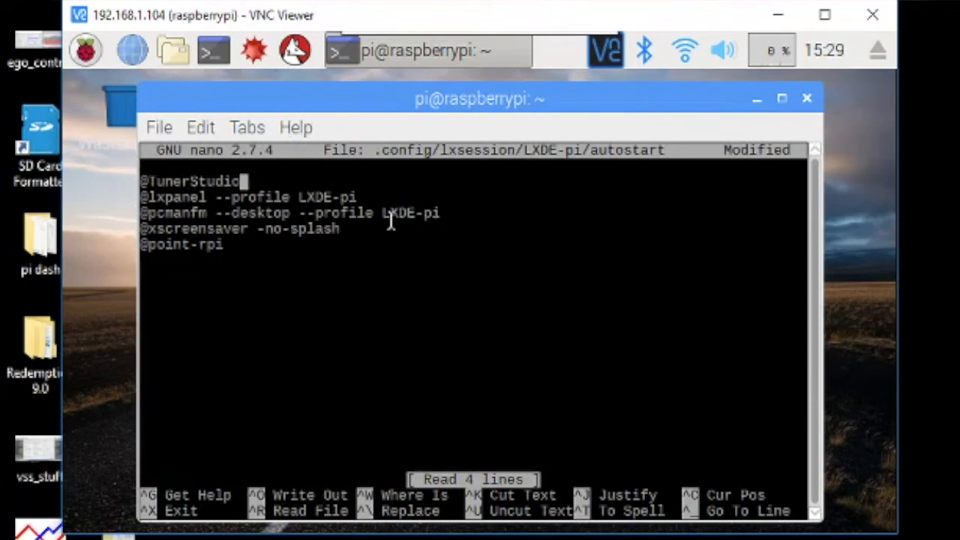
type("MS")
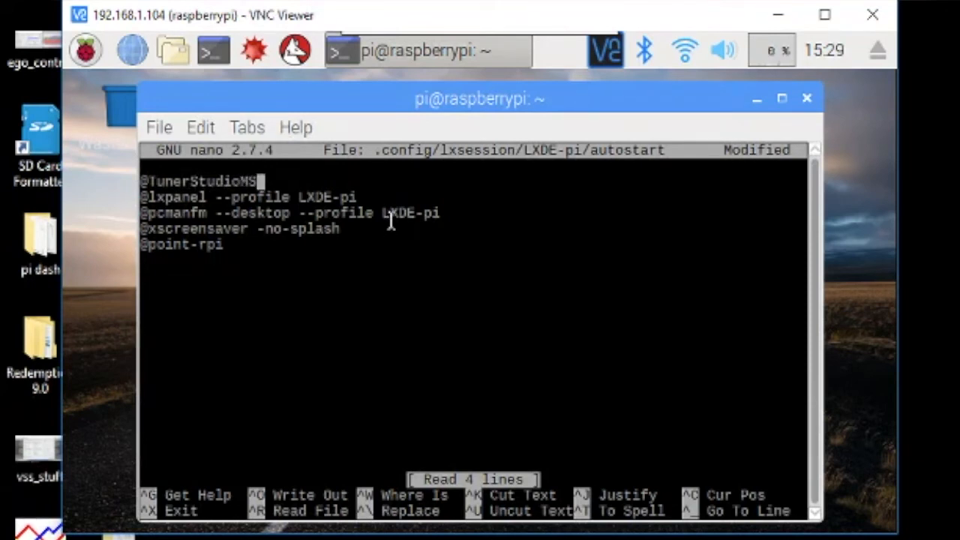
type("/")
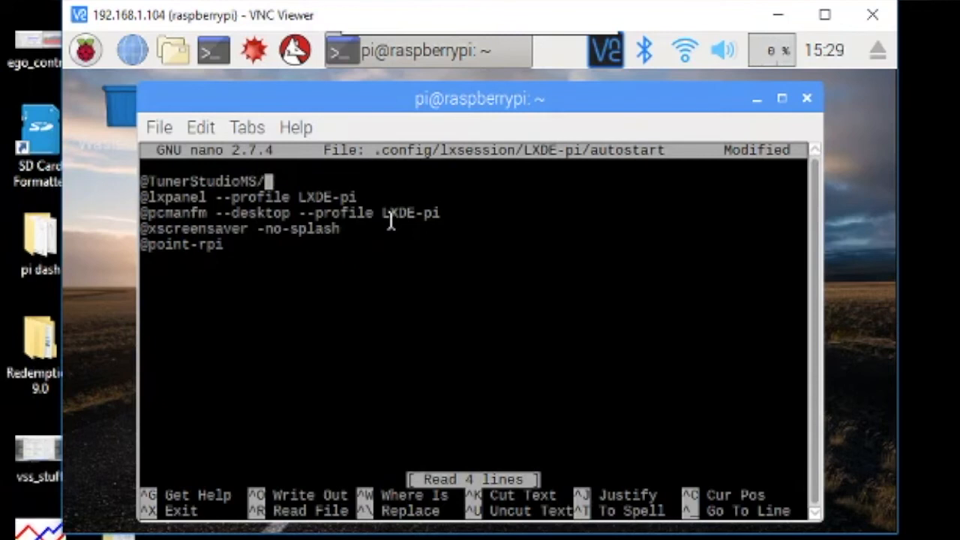
type("TunerStudio.sh")
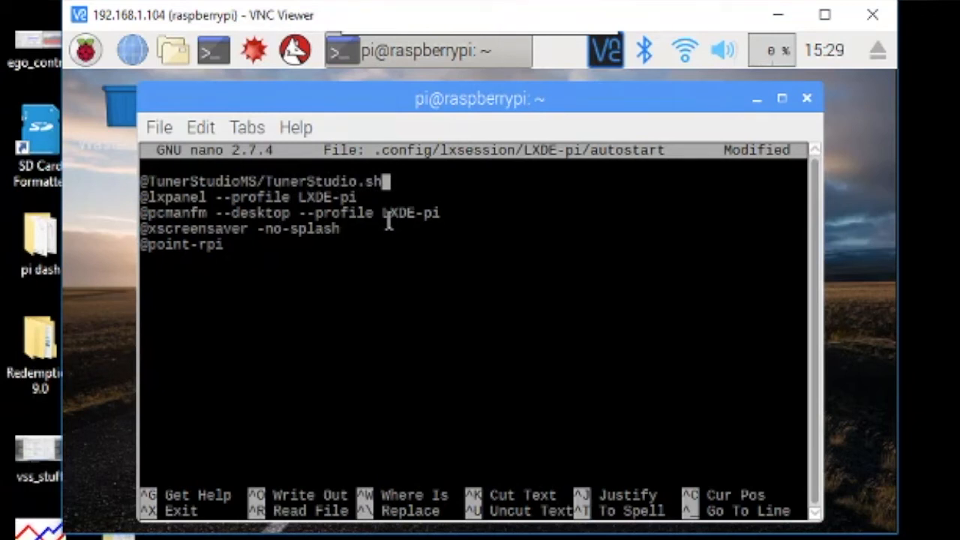
key("ctrl+x")
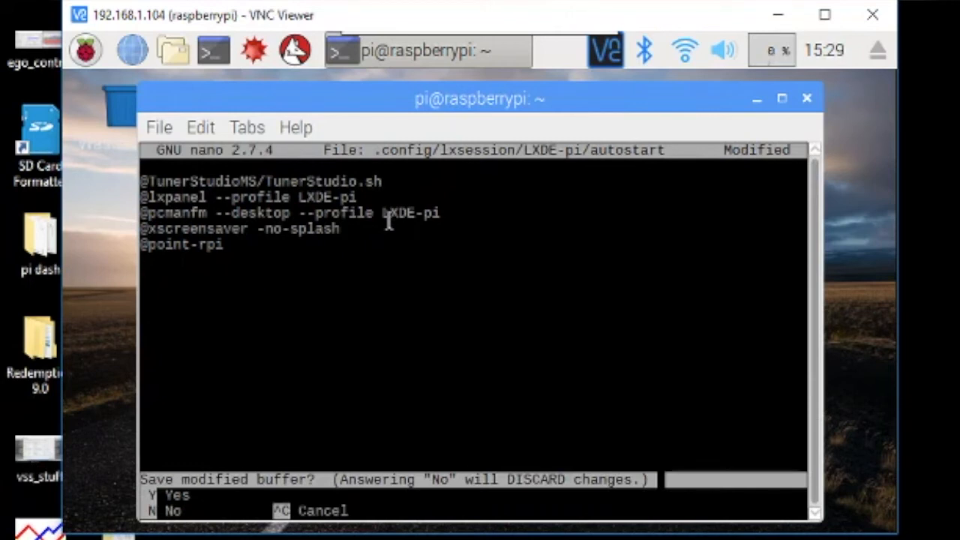
key("y")
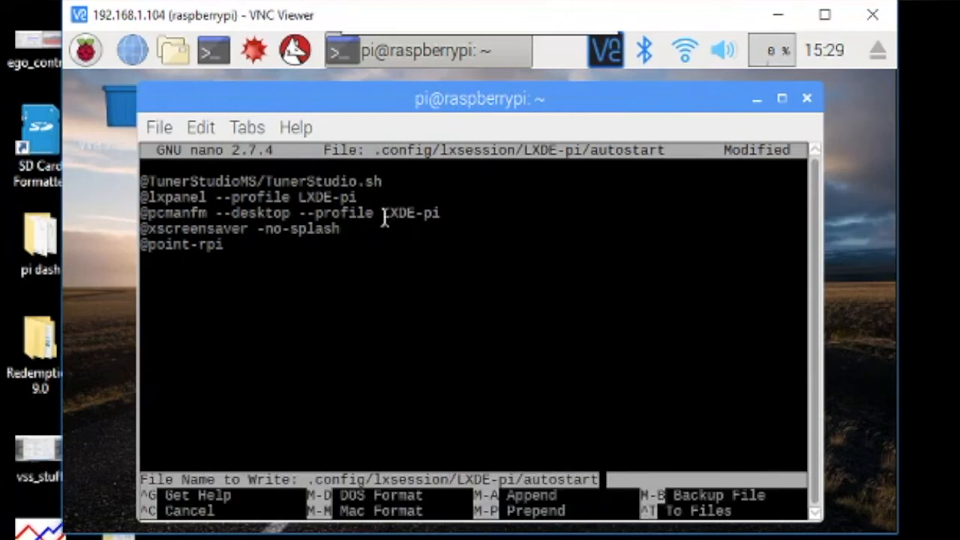
key("Enter")
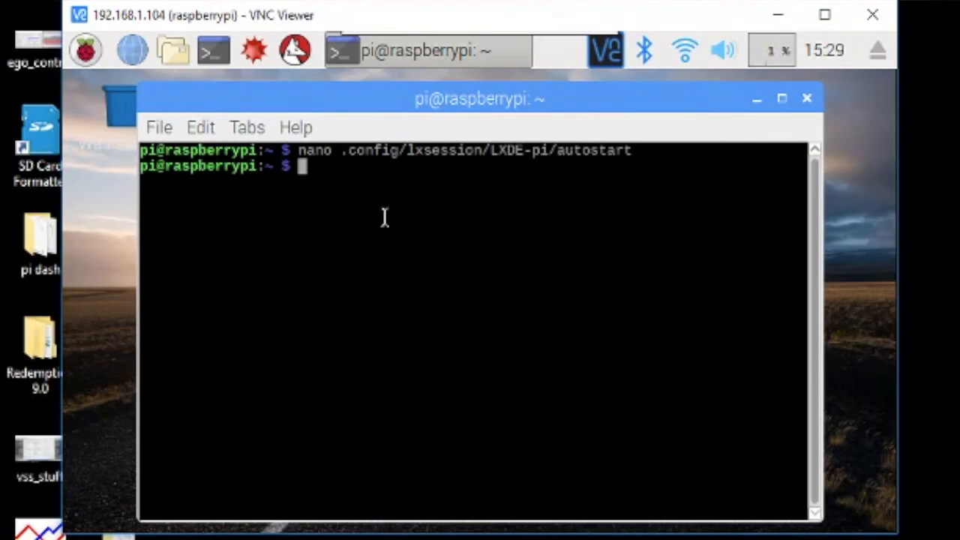
type("e")
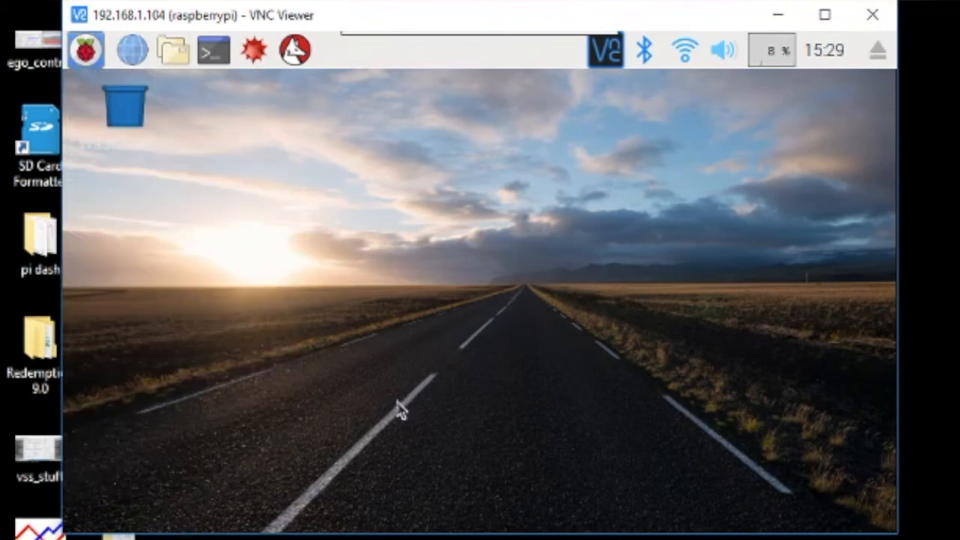
- Reboot the Raspberry Pi so TunerStudio auto-launches My Car Test in dash-only mode
left_click(84, 51)
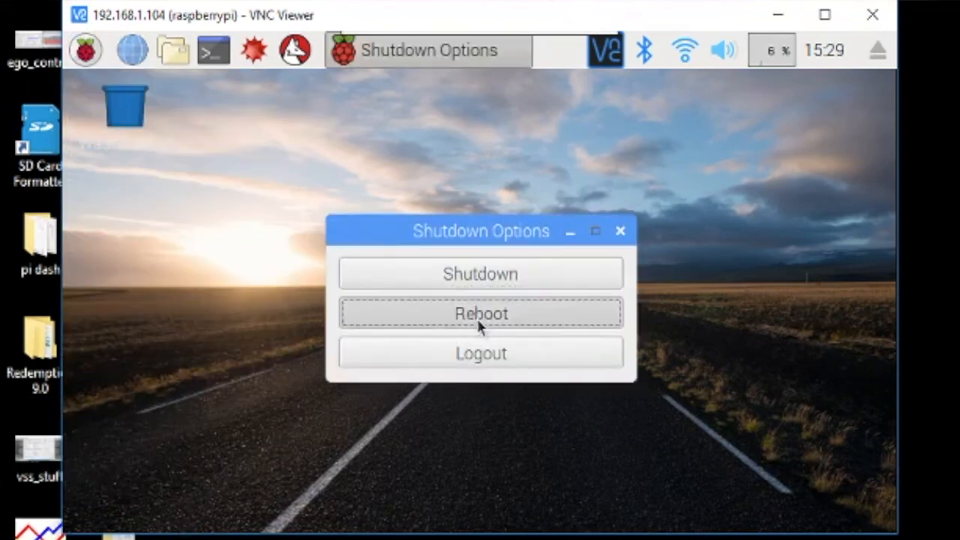
left_click(480, 314)
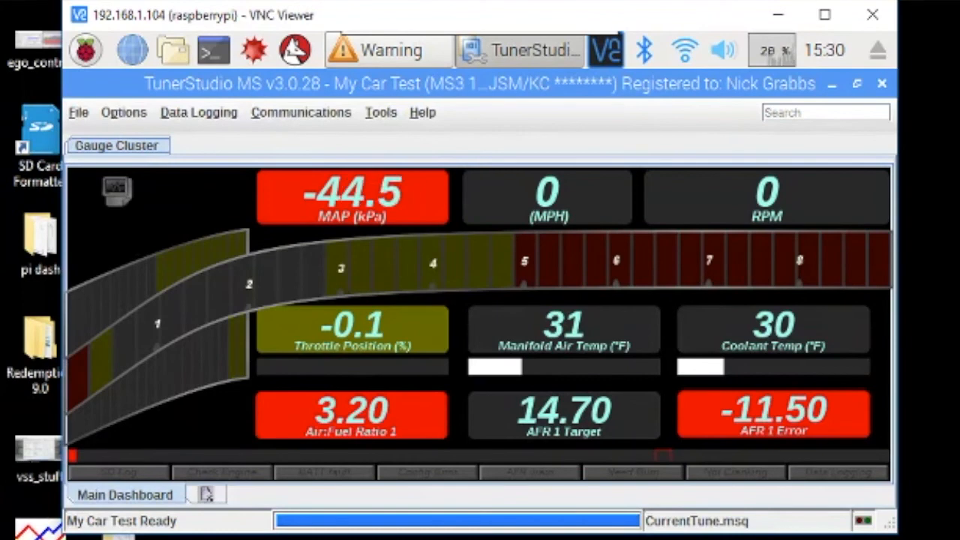
mouse_move(231, 442)
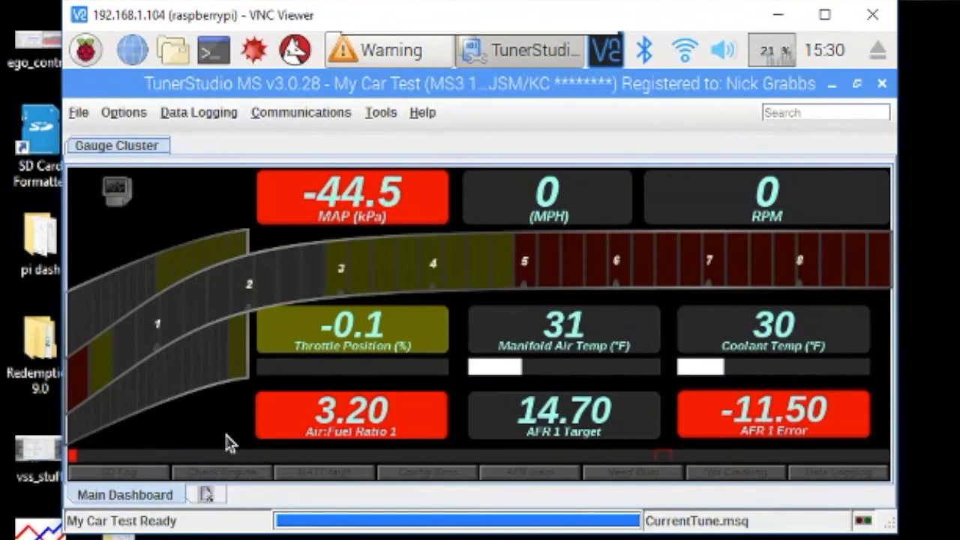